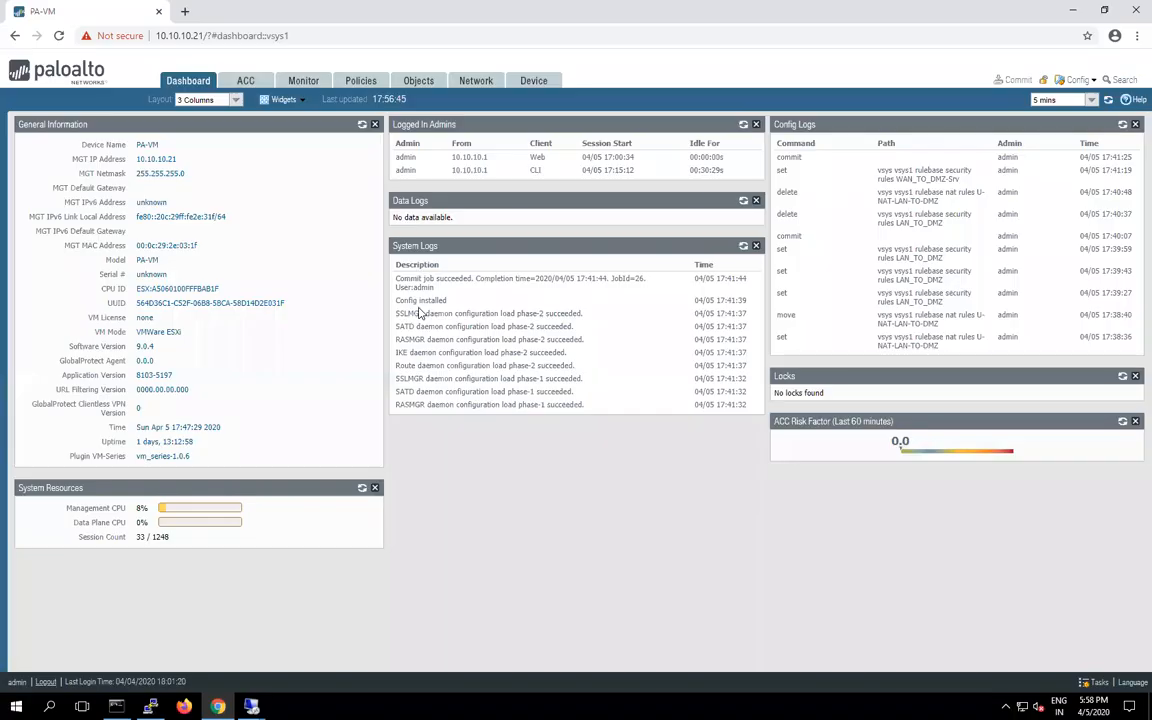
{"action": "mouse_move", "coordinate": [283, 124]}
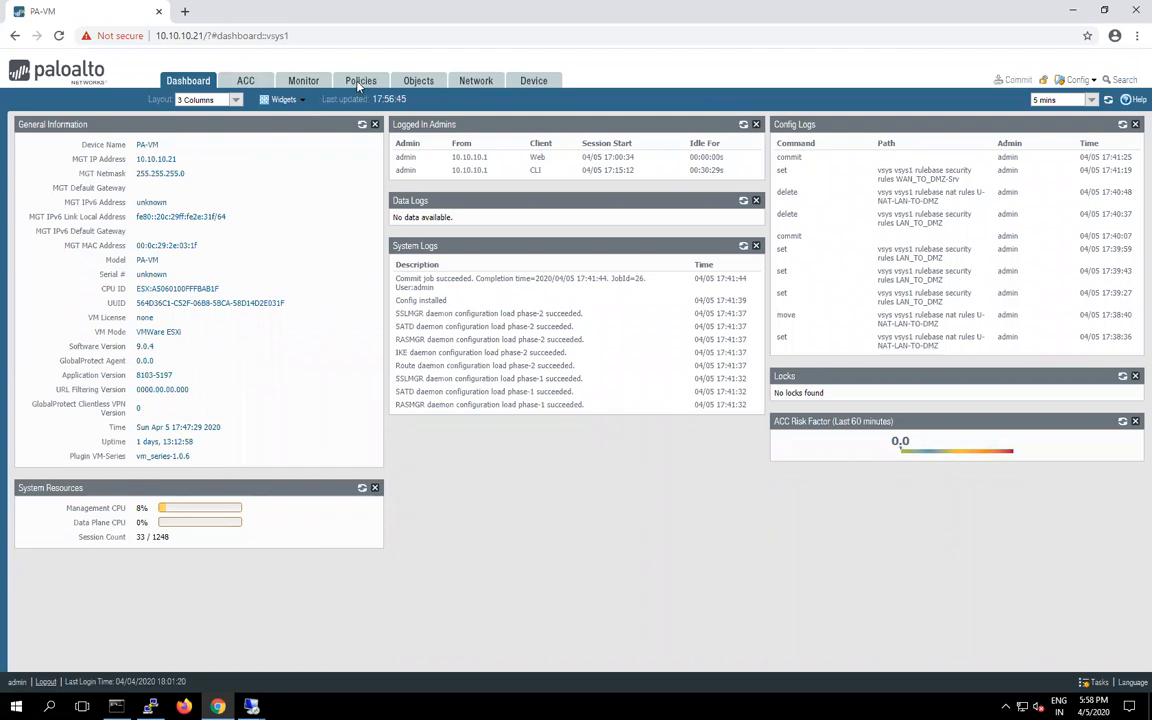
{"action": "mouse_move", "coordinate": [258, 459]}
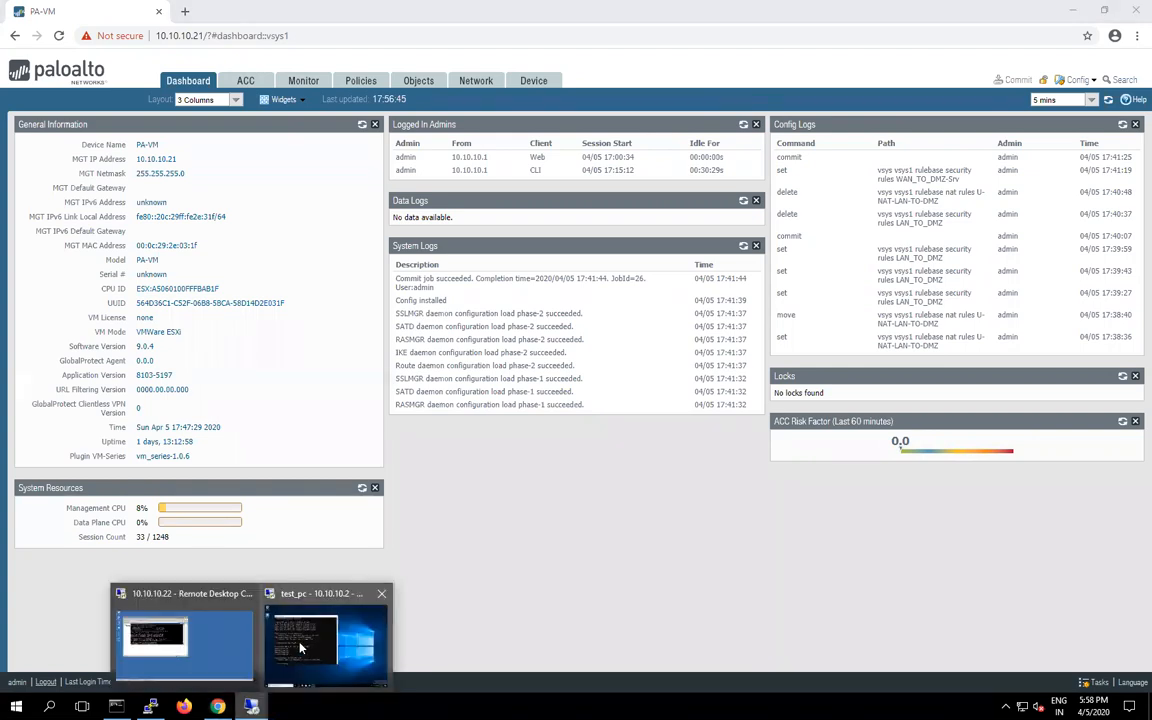
{"action": "left_click", "coordinate": [327, 640]}
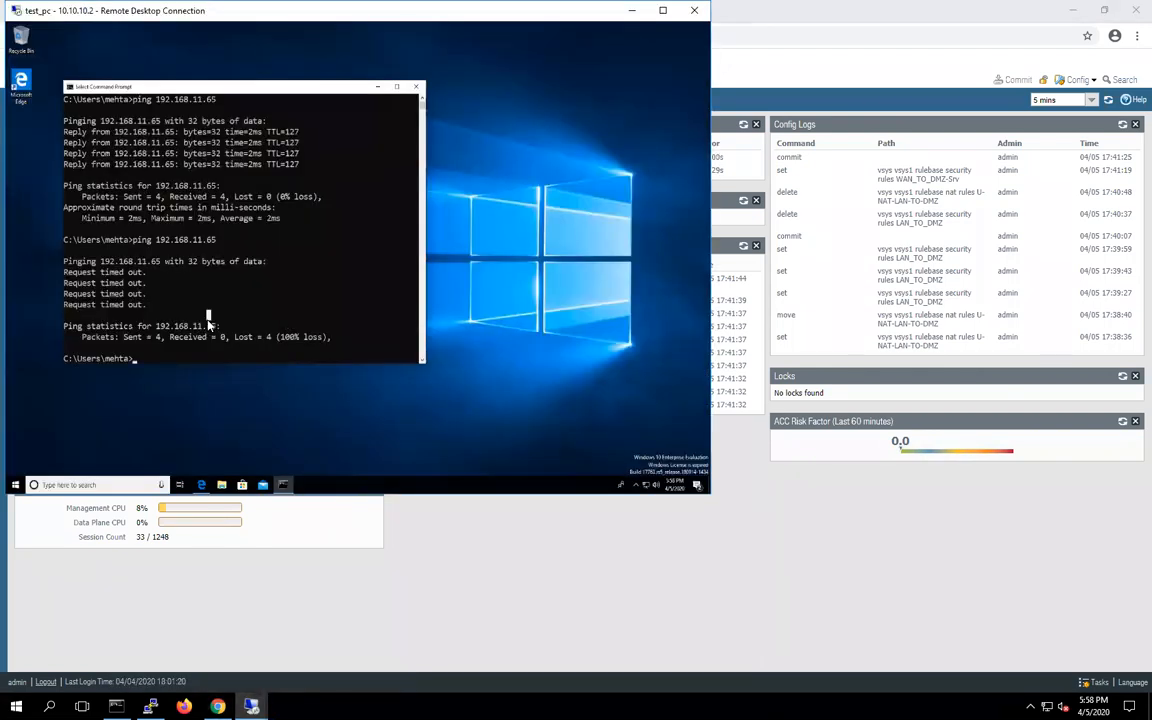
{"action": "type", "text": "ping 192.168.11.65"}
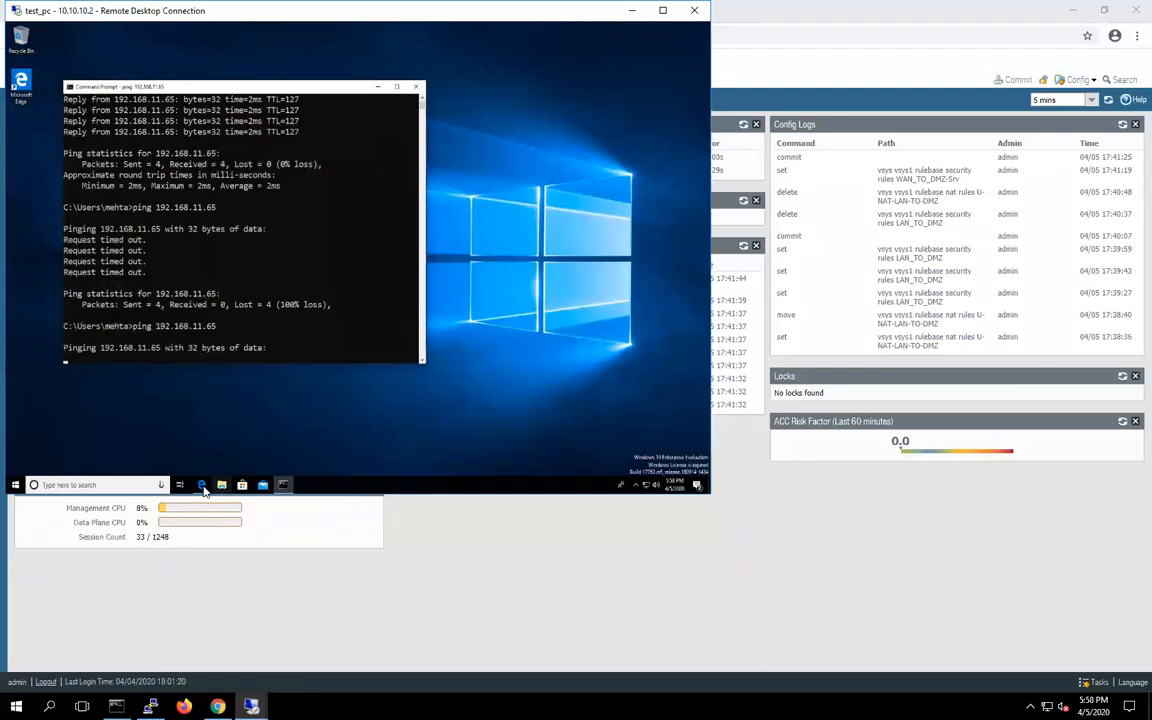
{"action": "mouse_move", "coordinate": [202, 485]}
{"action": "type", "text": "http://192.168.11.65"}
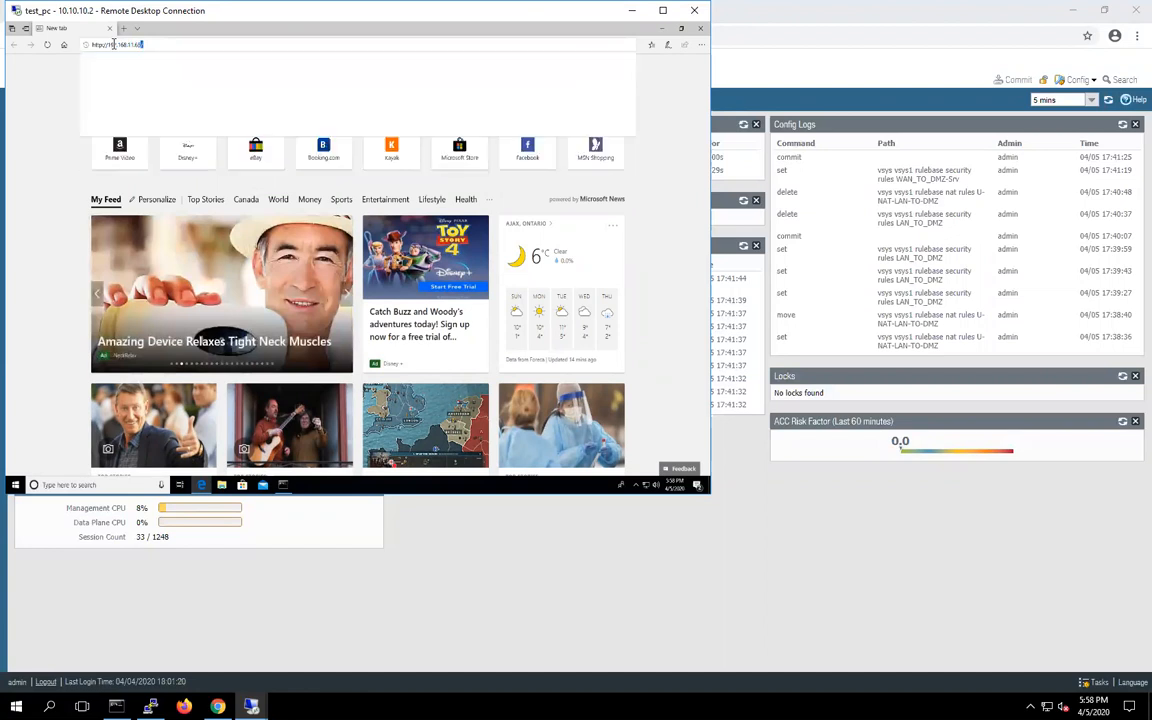
{"action": "key", "text": "Return"}
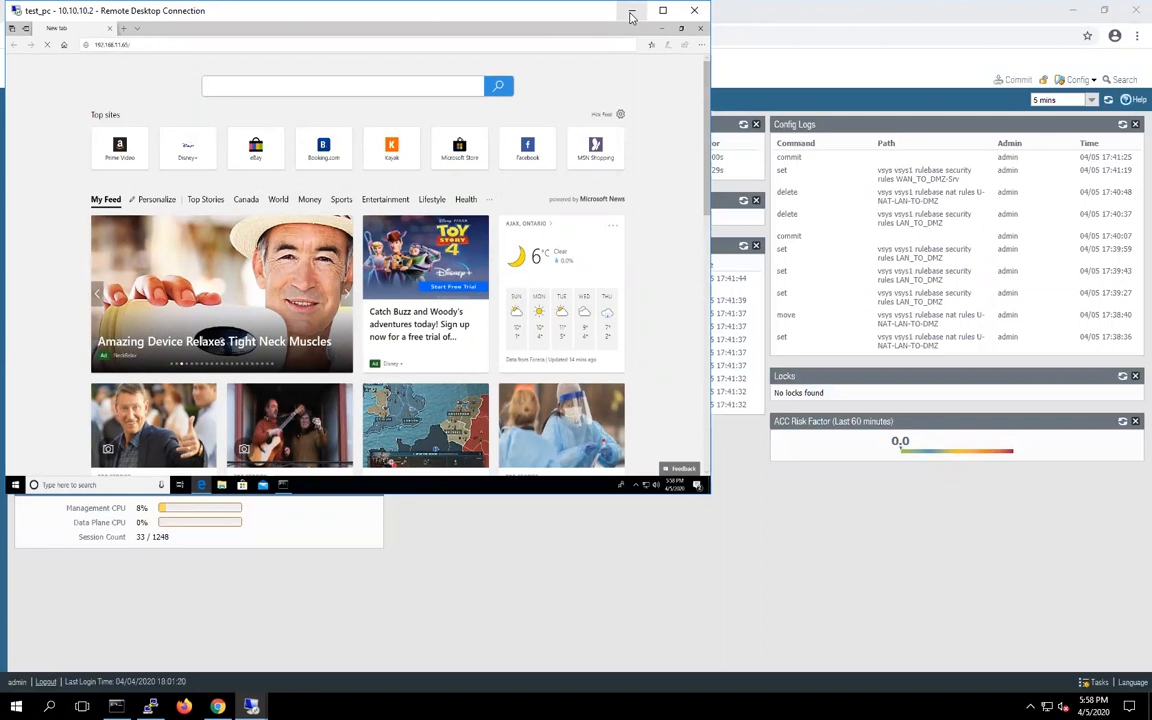
{"action": "left_click", "coordinate": [694, 11]}
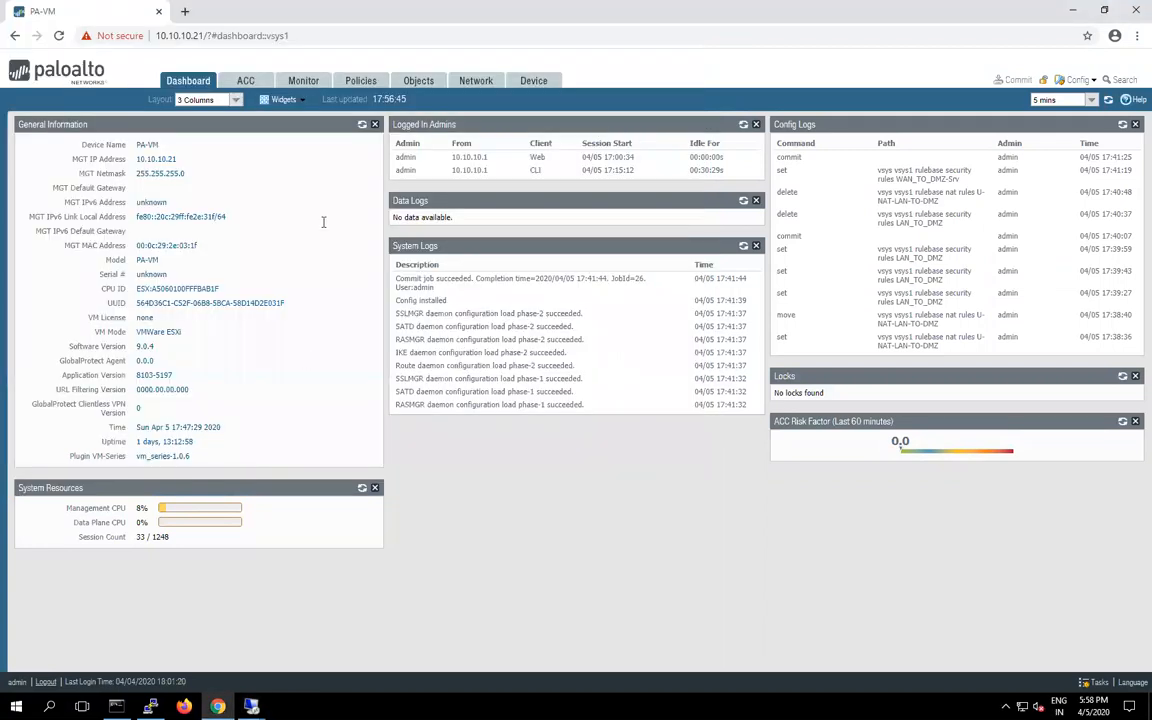
- Add a NAT rule under Policies > NAT named U_NAT-LAN-TO-DMZ
{"action": "left_click", "coordinate": [360, 80]}
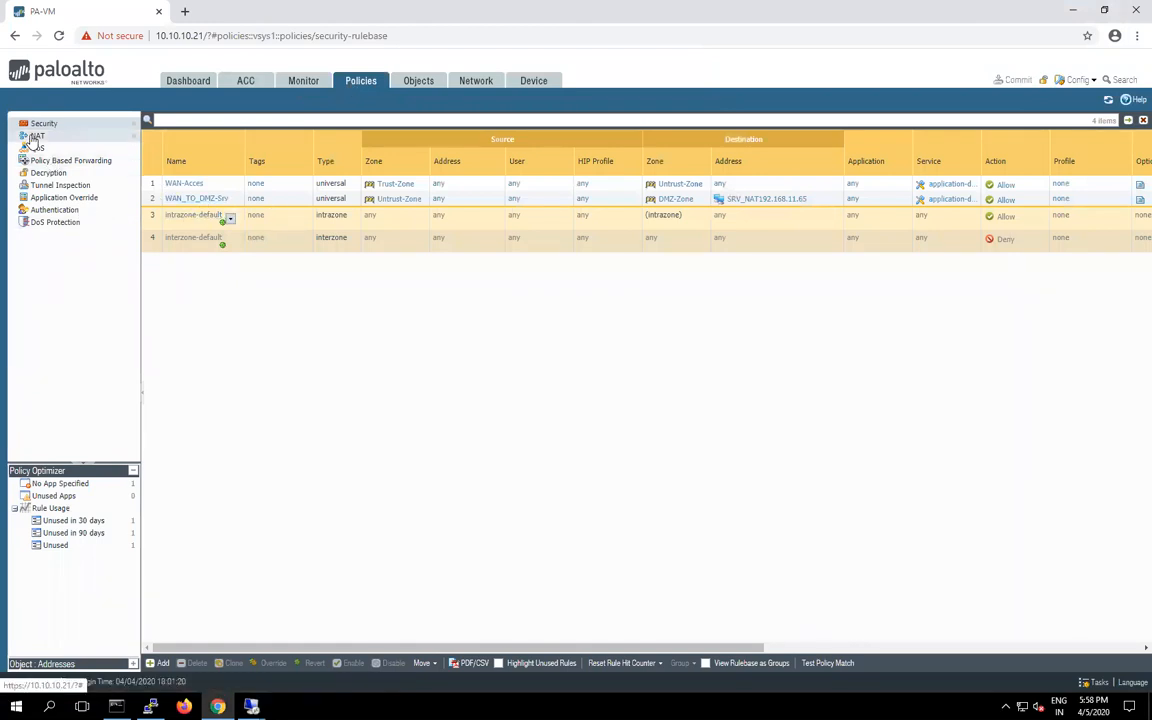
{"action": "left_click", "coordinate": [38, 135]}
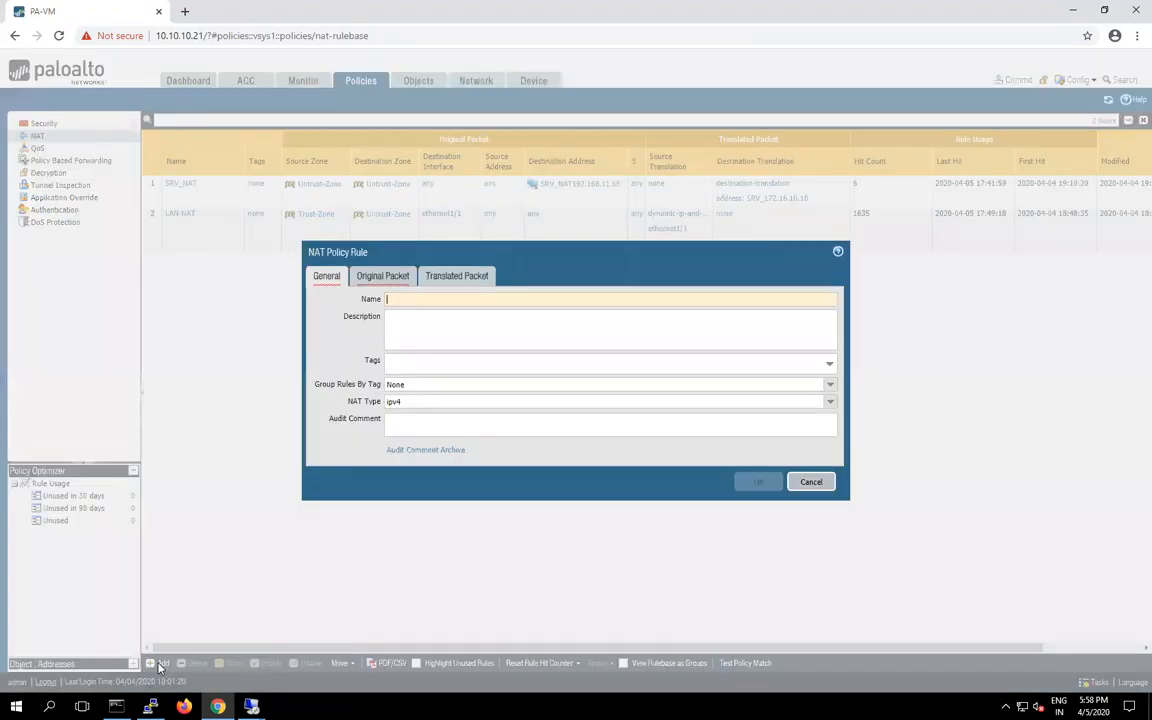
{"action": "type", "text": "U0NAT-"}
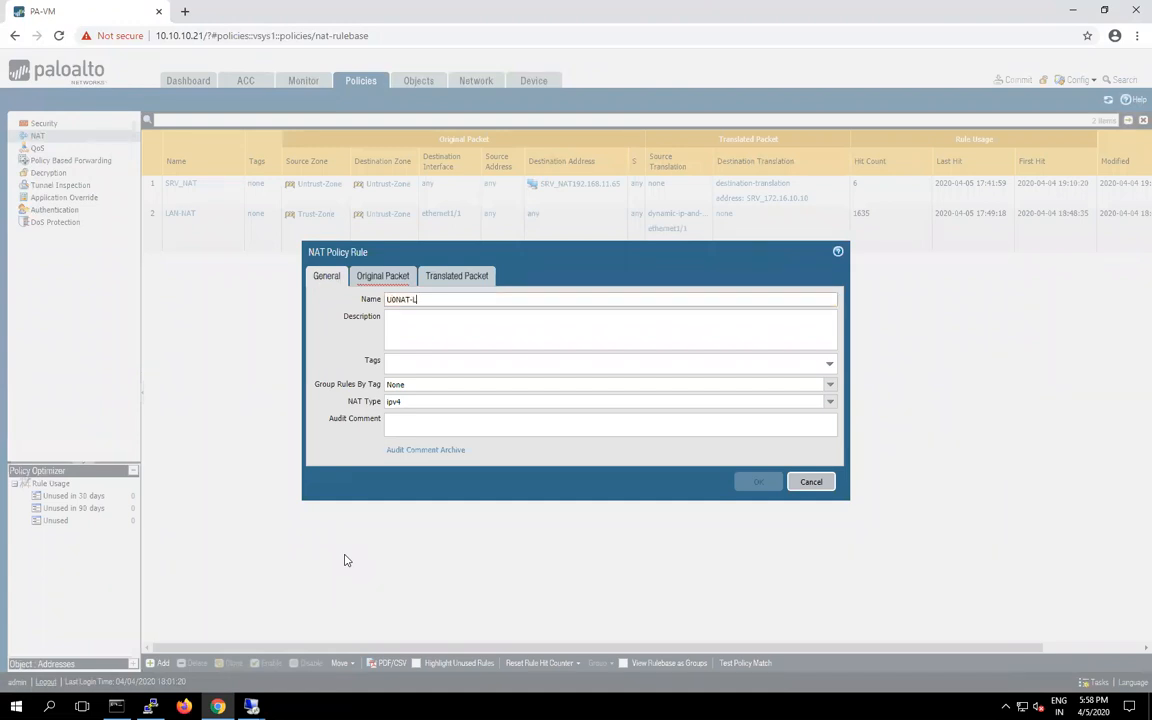
{"action": "type", "text": "LAN-TC"}
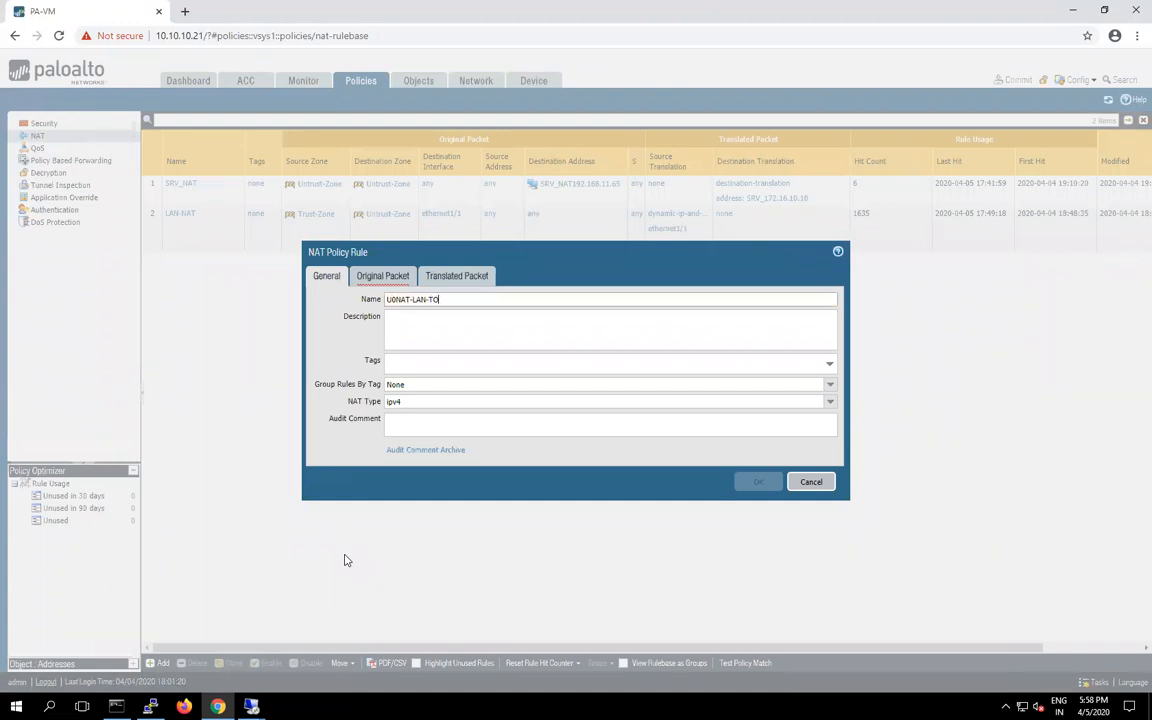
{"action": "type", "text": "-DMZ"}
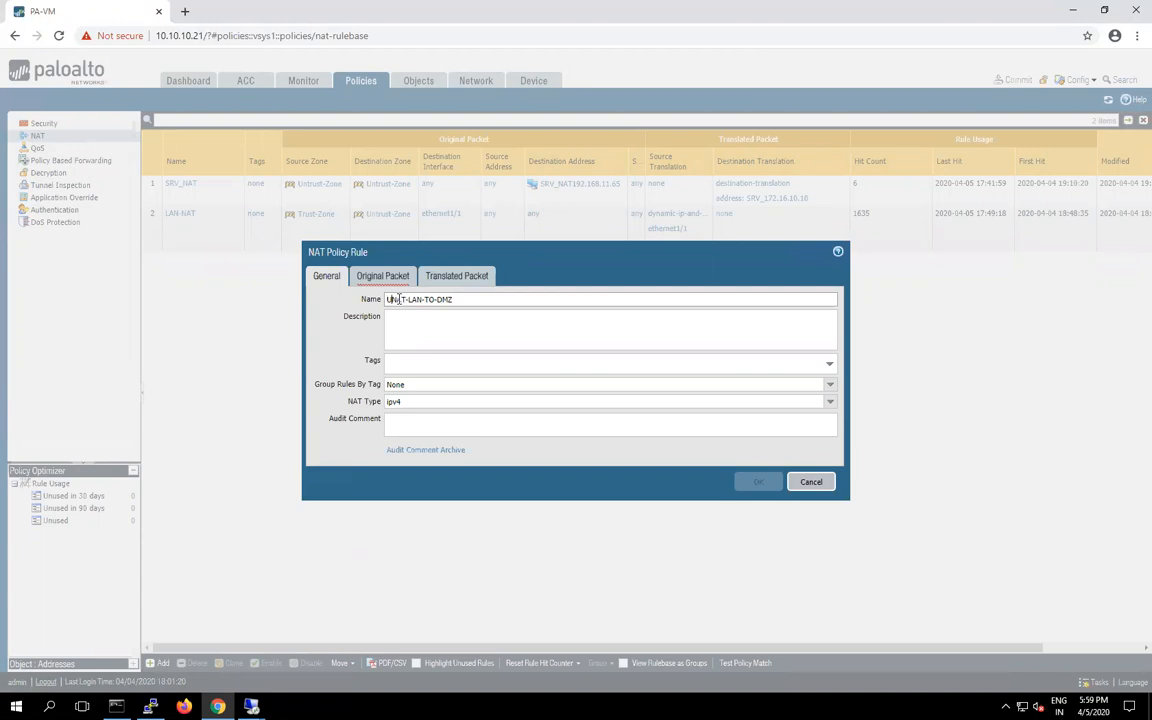
- Match source Trust-Zone, destination Untrust-Zone, and destination address SRV_NAT192.168.11.65
{"action": "left_click", "coordinate": [382, 276]}
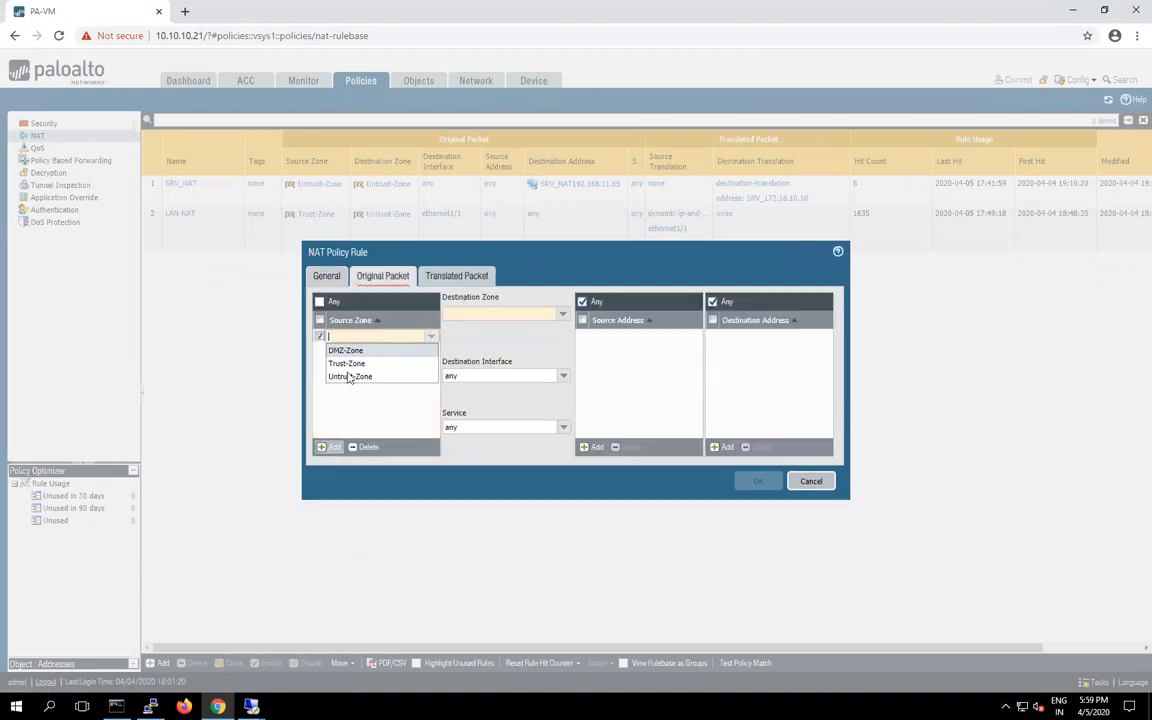
{"action": "left_click", "coordinate": [347, 362]}
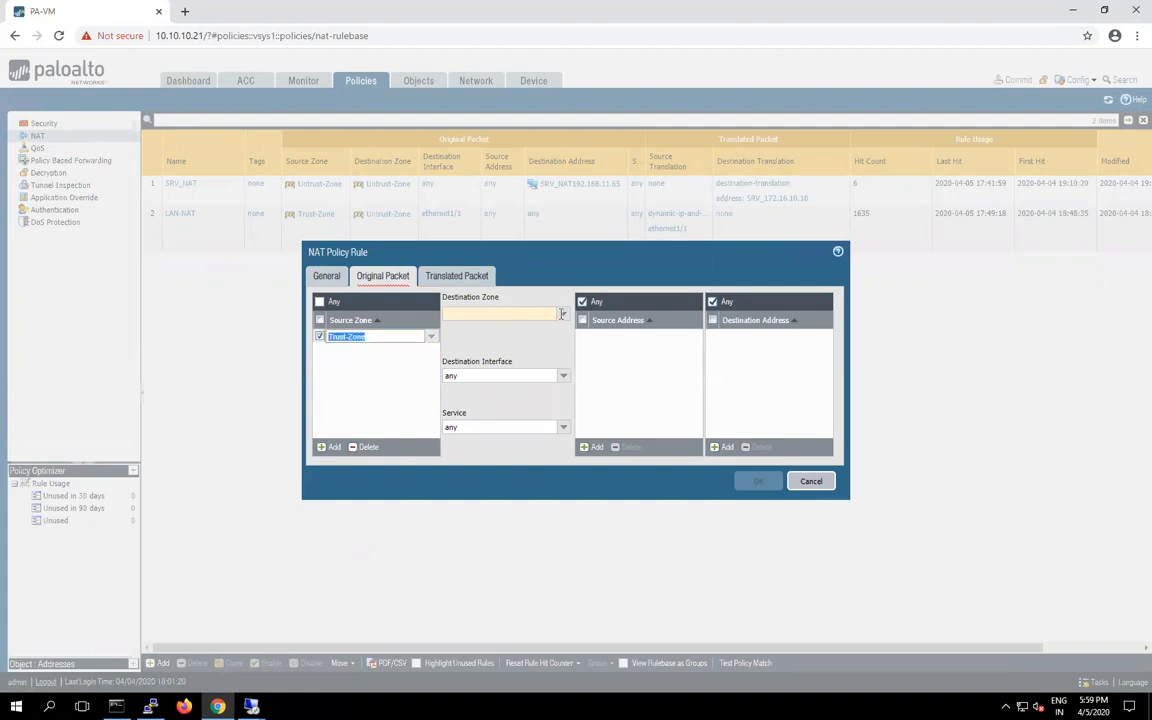
{"action": "left_click", "coordinate": [562, 314]}
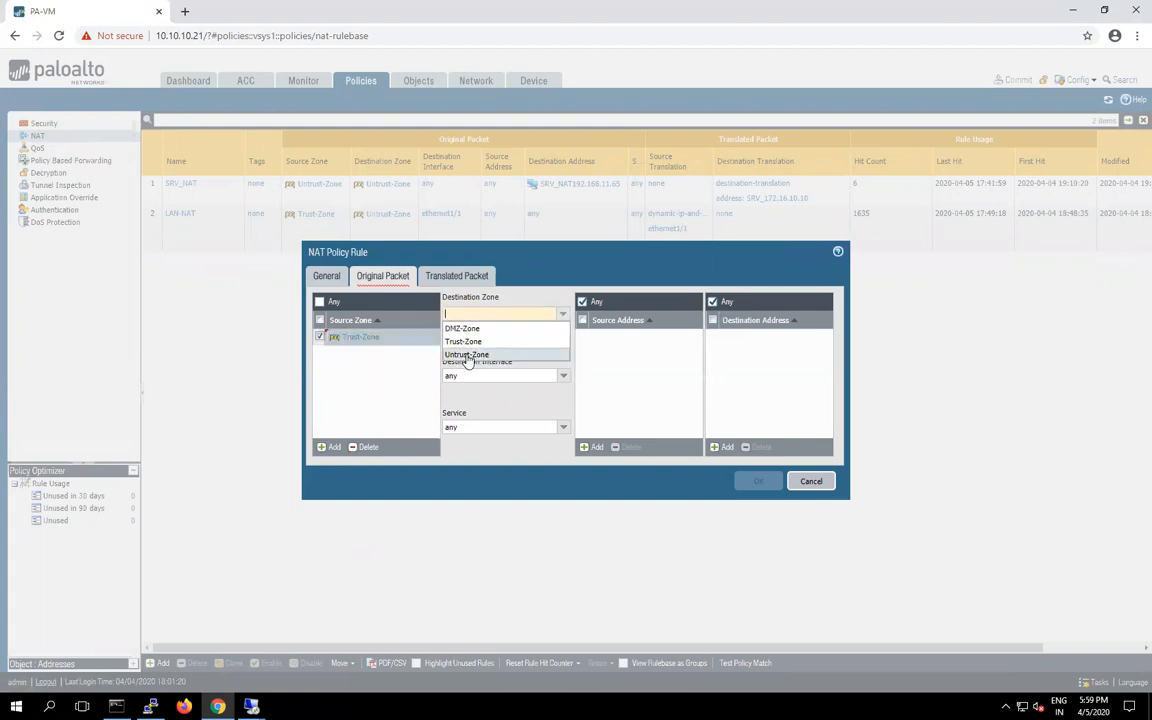
{"action": "left_click", "coordinate": [467, 354]}
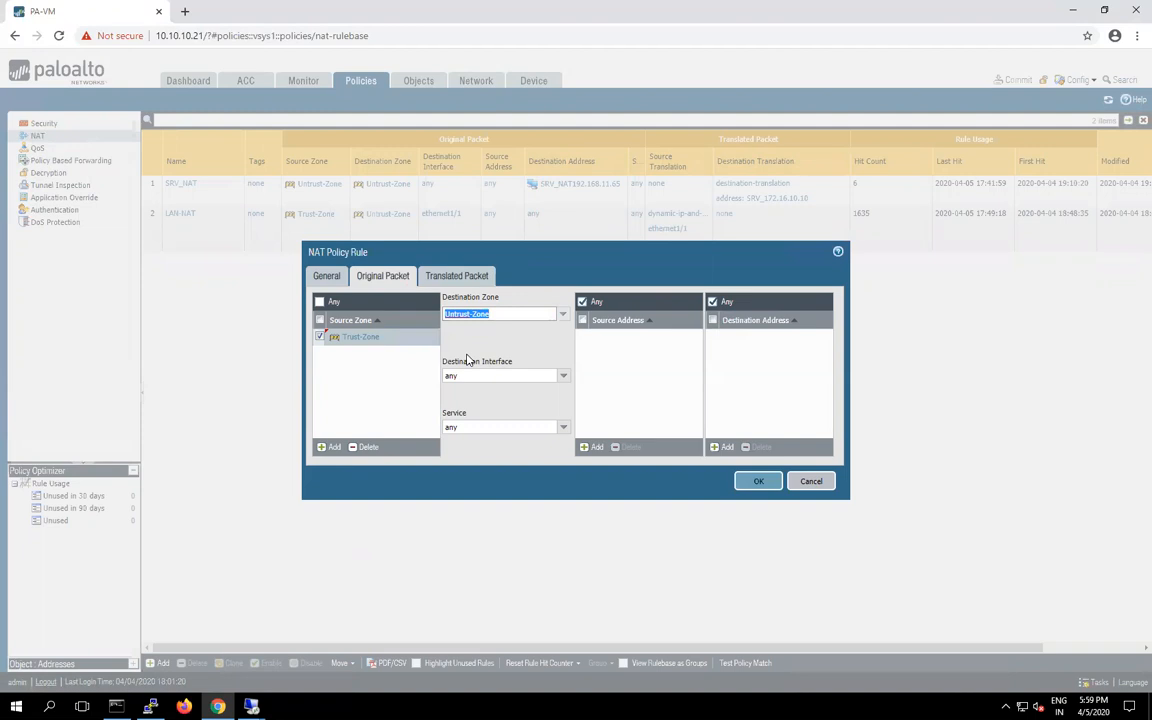
{"action": "mouse_move", "coordinate": [739, 404]}
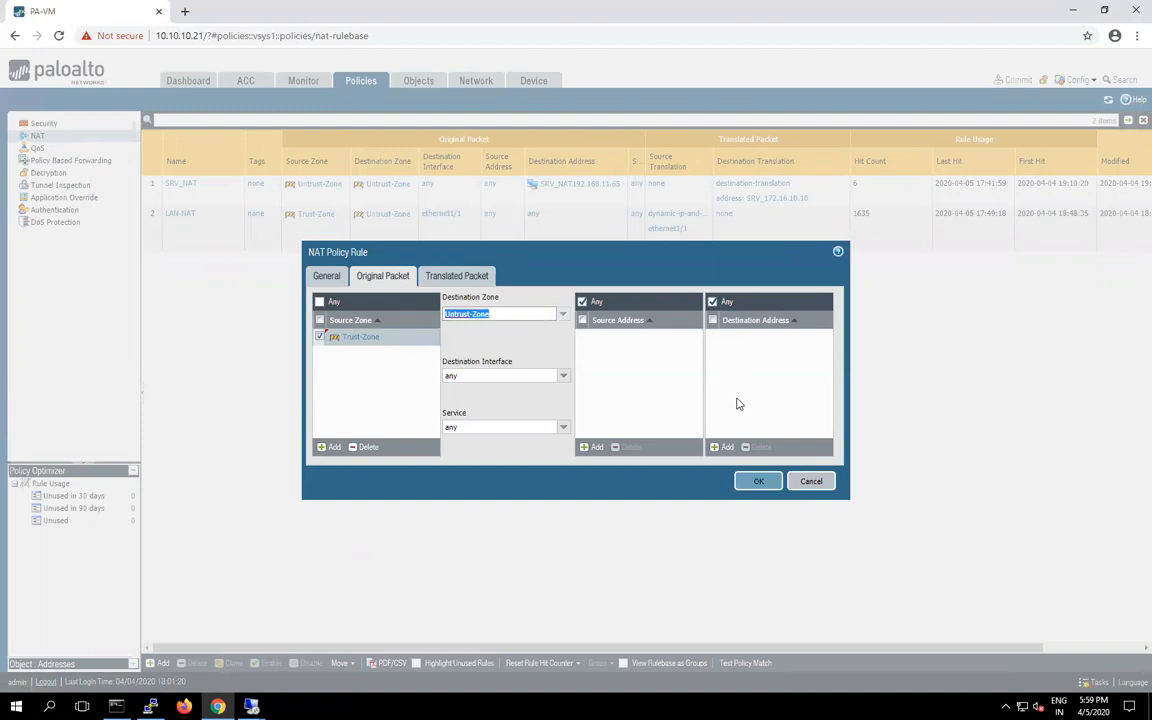
{"action": "mouse_move", "coordinate": [718, 447]}
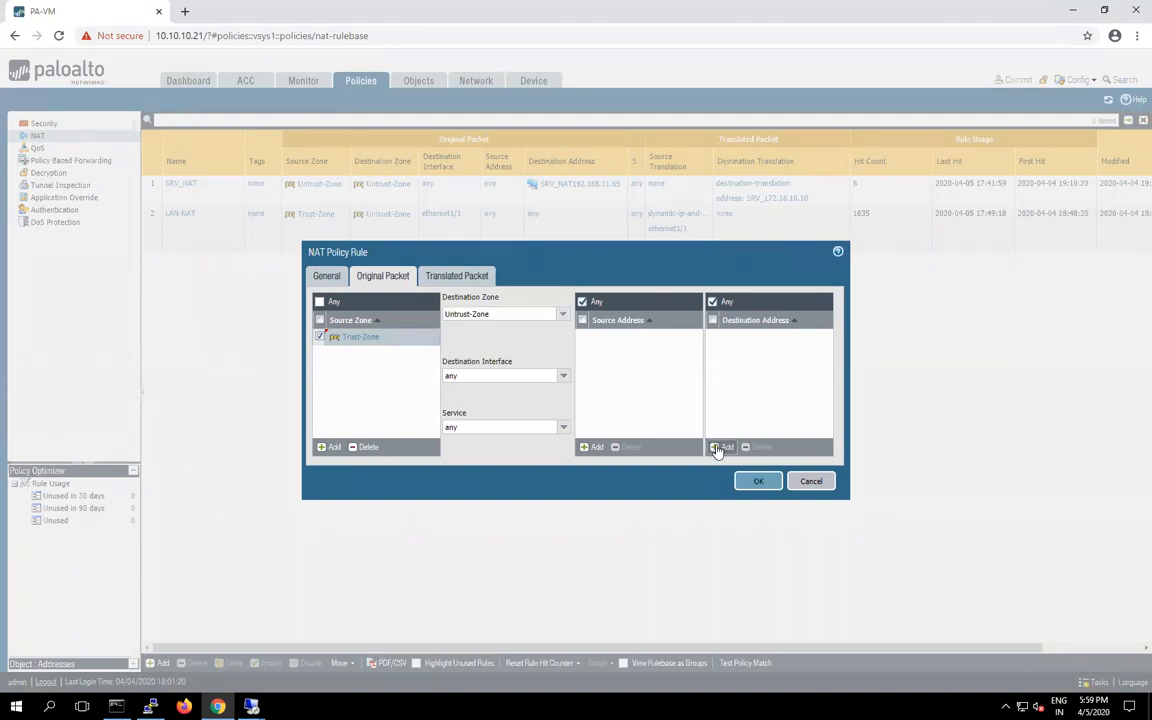
{"action": "left_click", "coordinate": [720, 447]}
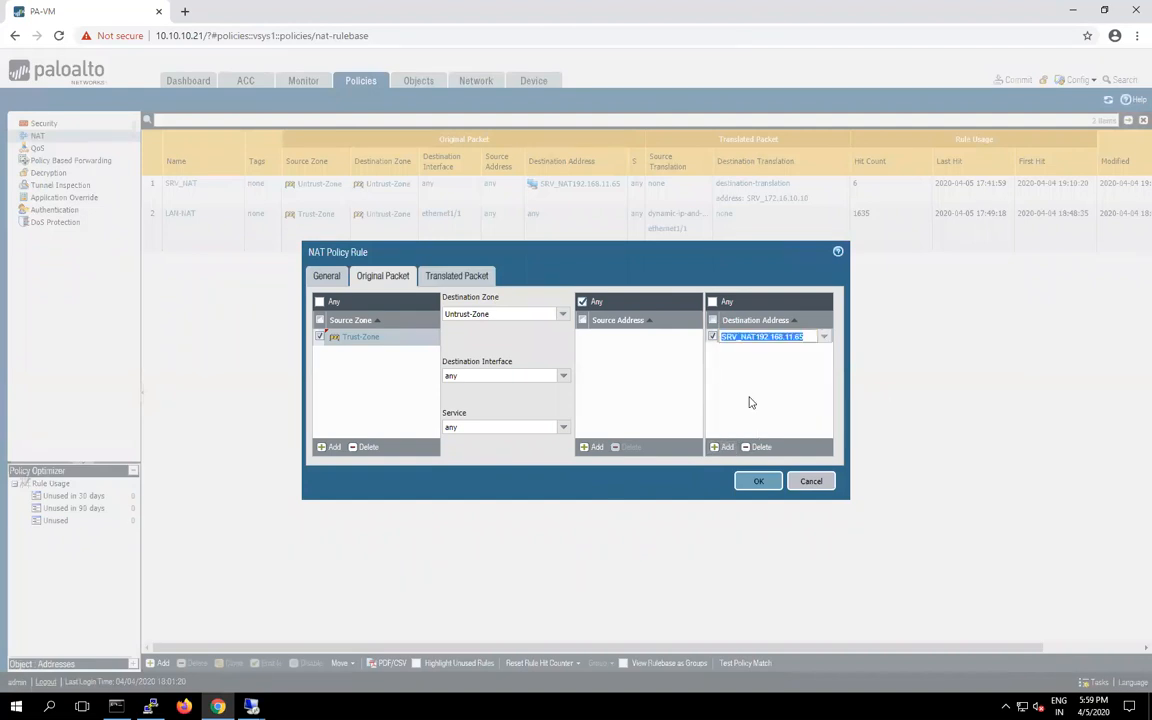
- Translate the destination to static IP SRV_172.16.10.10 and save the NAT rule
{"action": "left_click", "coordinate": [457, 276]}
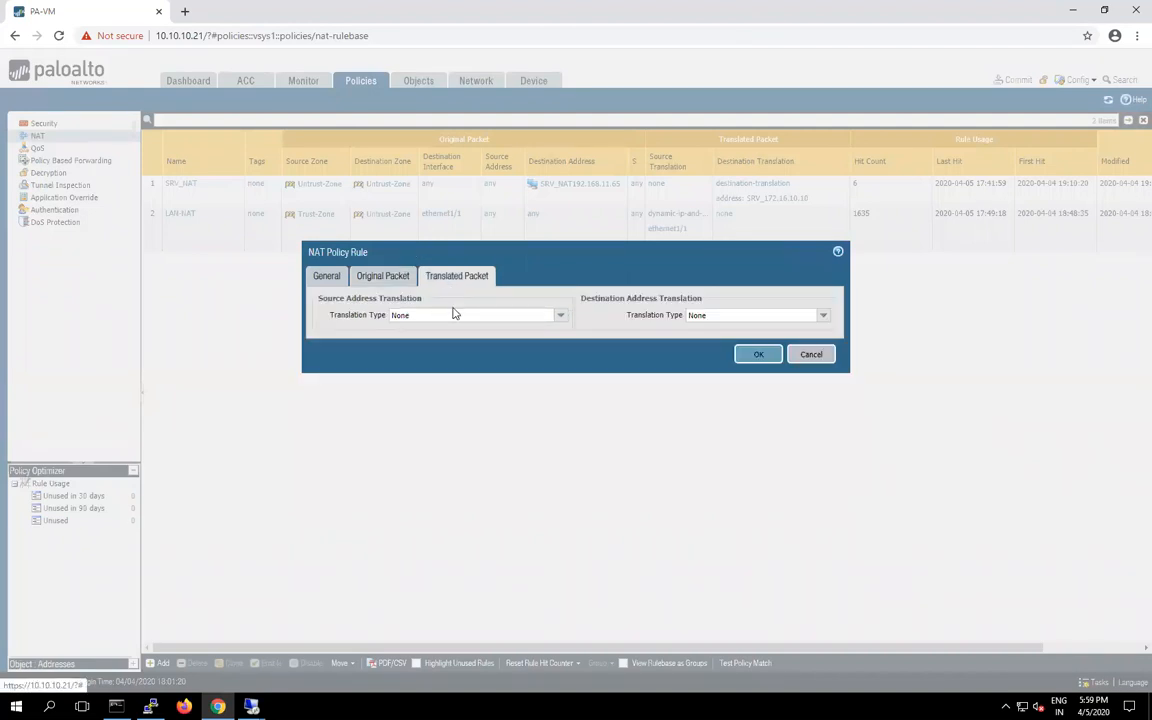
{"action": "mouse_move", "coordinate": [826, 320]}
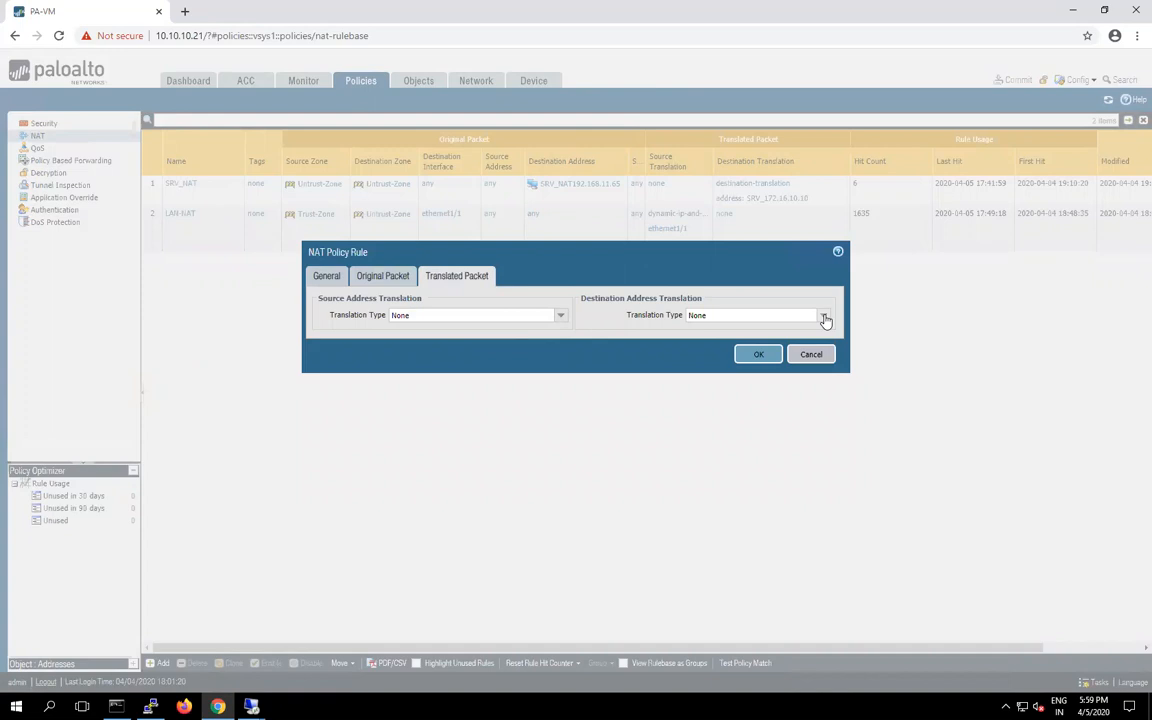
{"action": "left_click", "coordinate": [823, 315]}
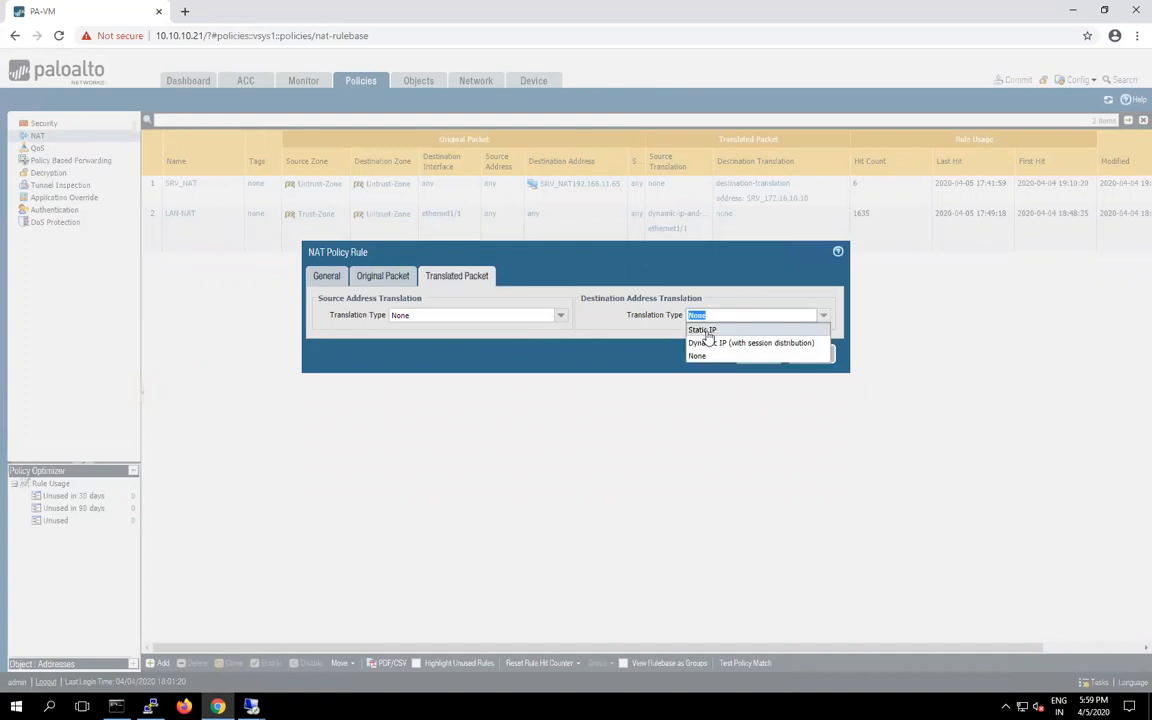
{"action": "left_click", "coordinate": [703, 330]}
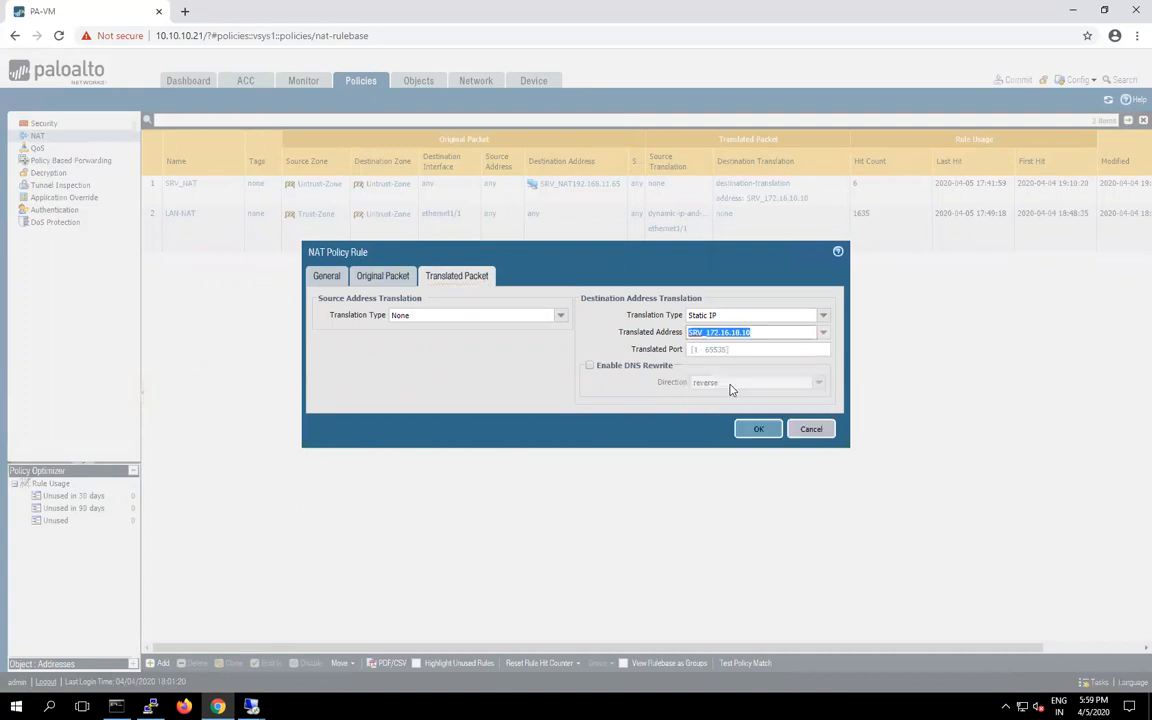
{"action": "left_click", "coordinate": [758, 428]}
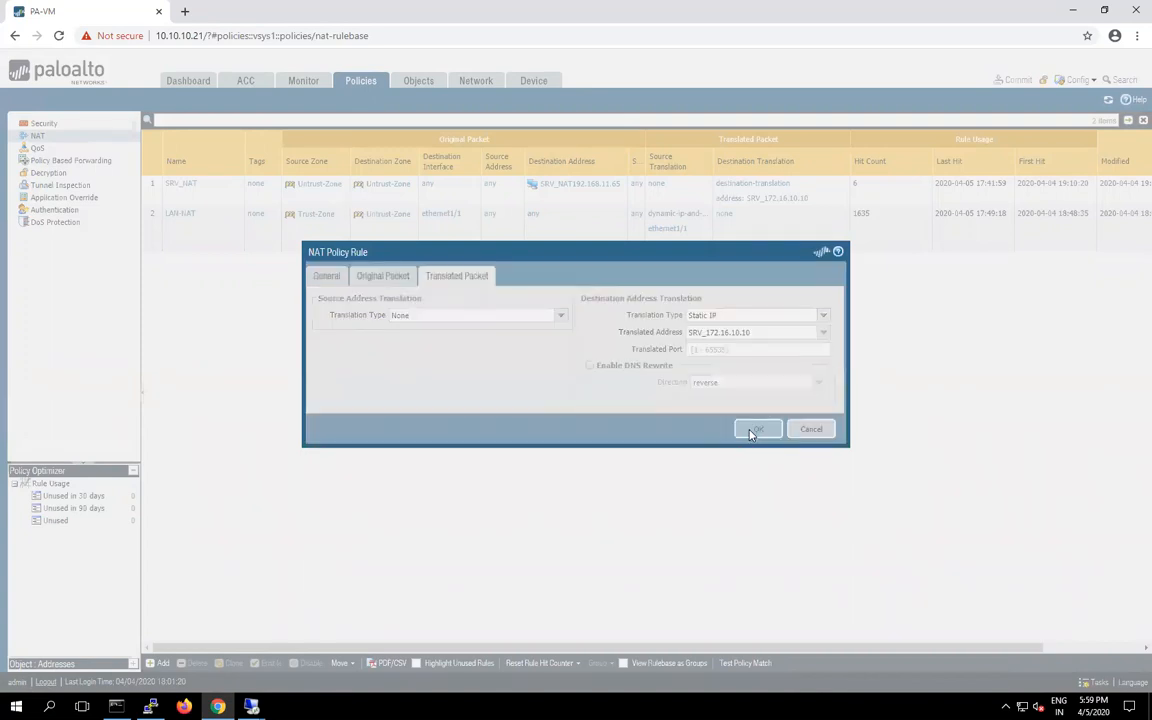
{"action": "left_click", "coordinate": [757, 428]}
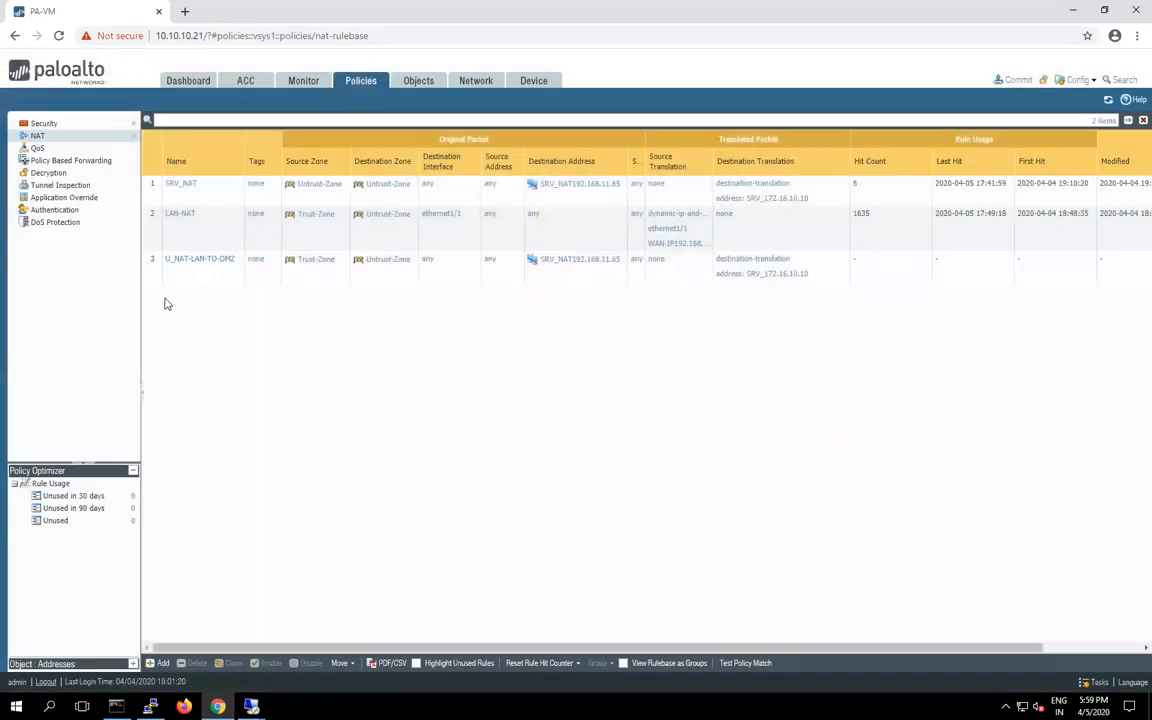
- Move U_NAT-LAN-TO-DMZ to the top of the NAT rulebase, then show Security rules
{"action": "left_click", "coordinate": [199, 259]}
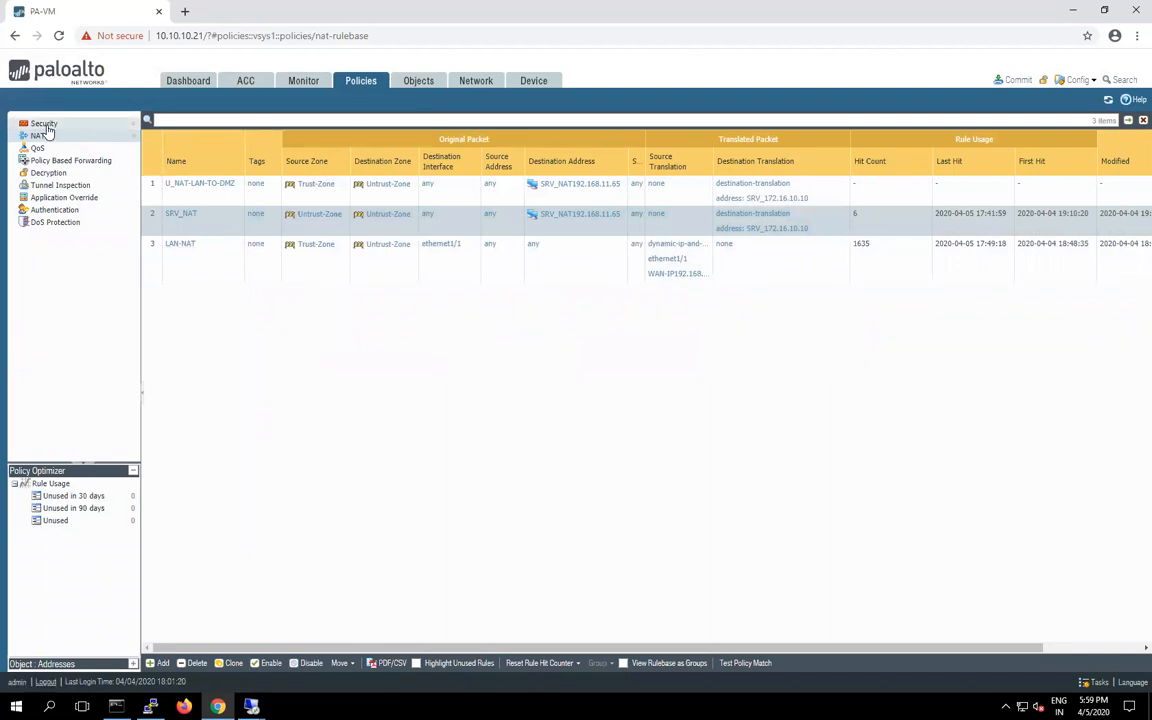
{"action": "left_click", "coordinate": [43, 123]}
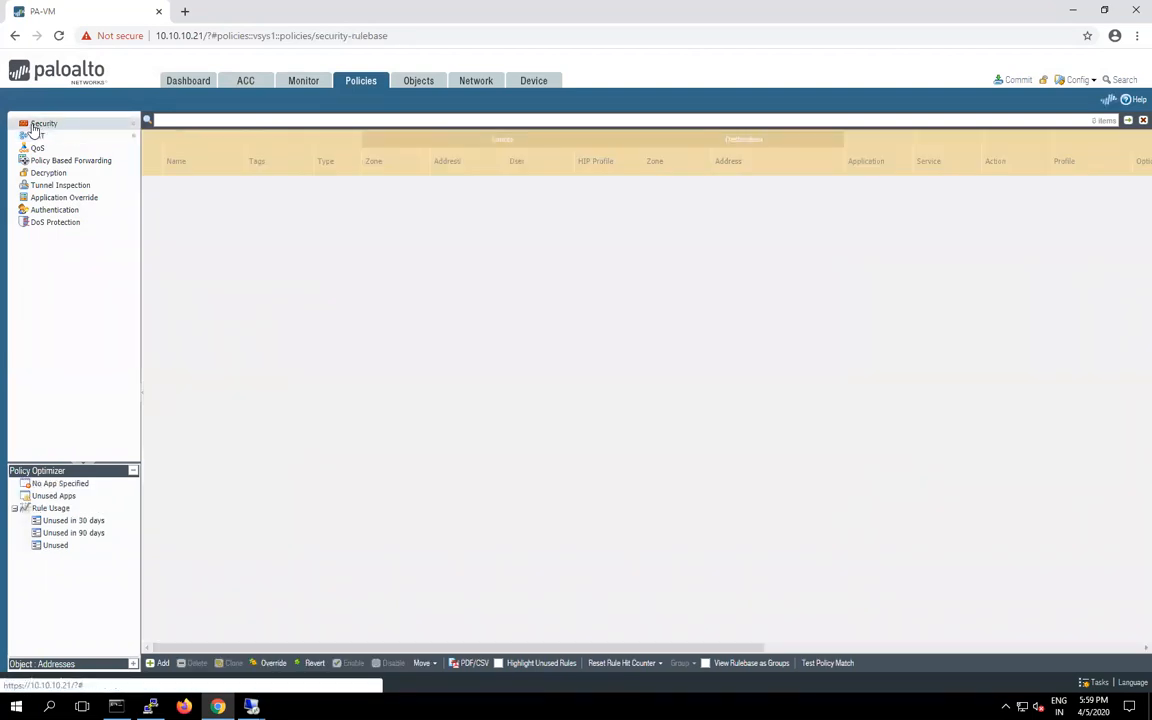
- Start security rule LAN-TO-DMZ with Trust-Zone as its source zone
{"action": "left_click", "coordinate": [43, 123]}
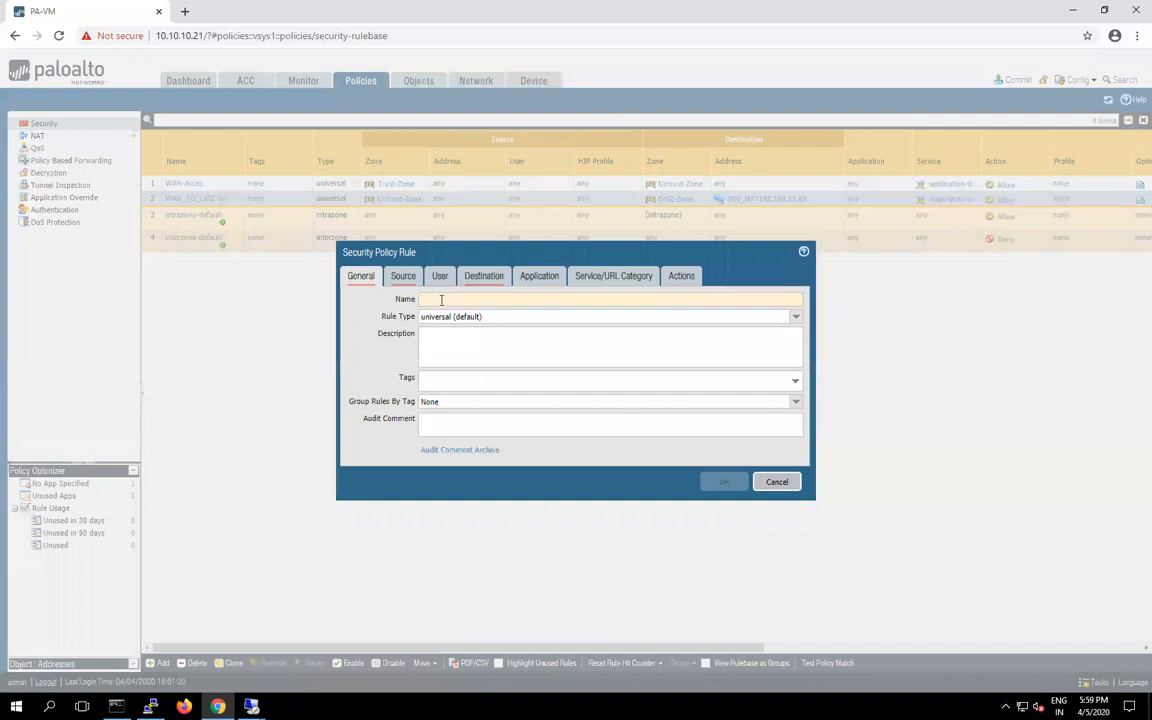
{"action": "type", "text": "LAN"}
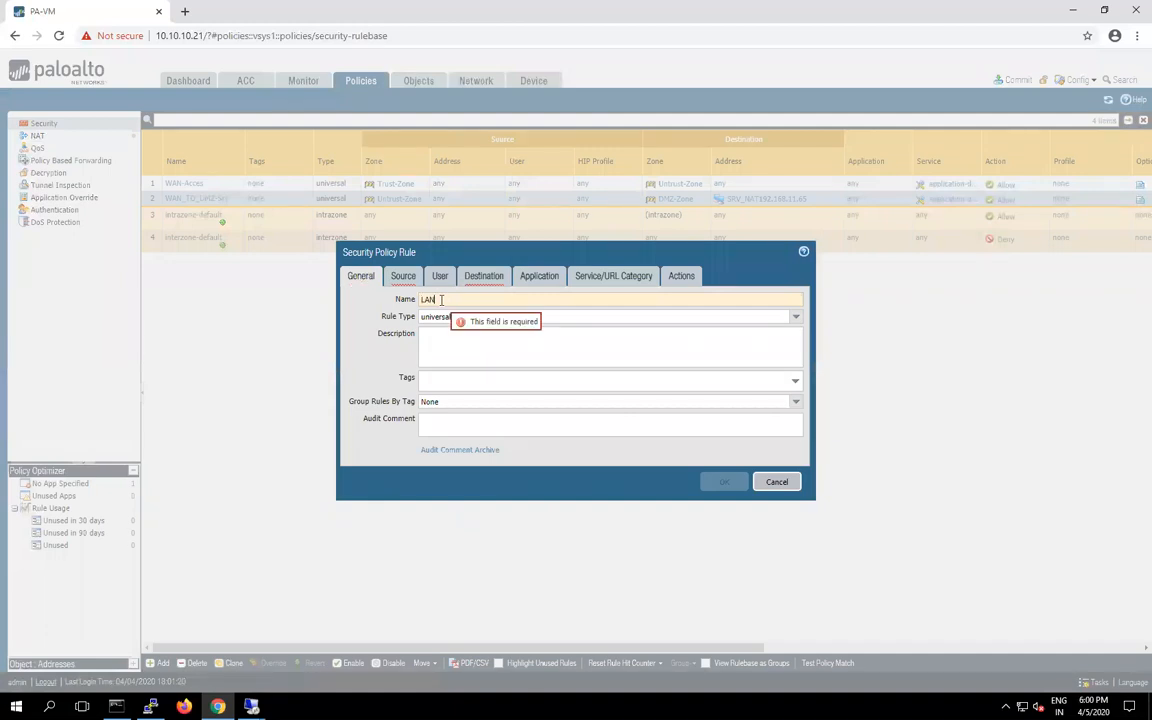
{"action": "type", "text": "-TO_DMZ"}
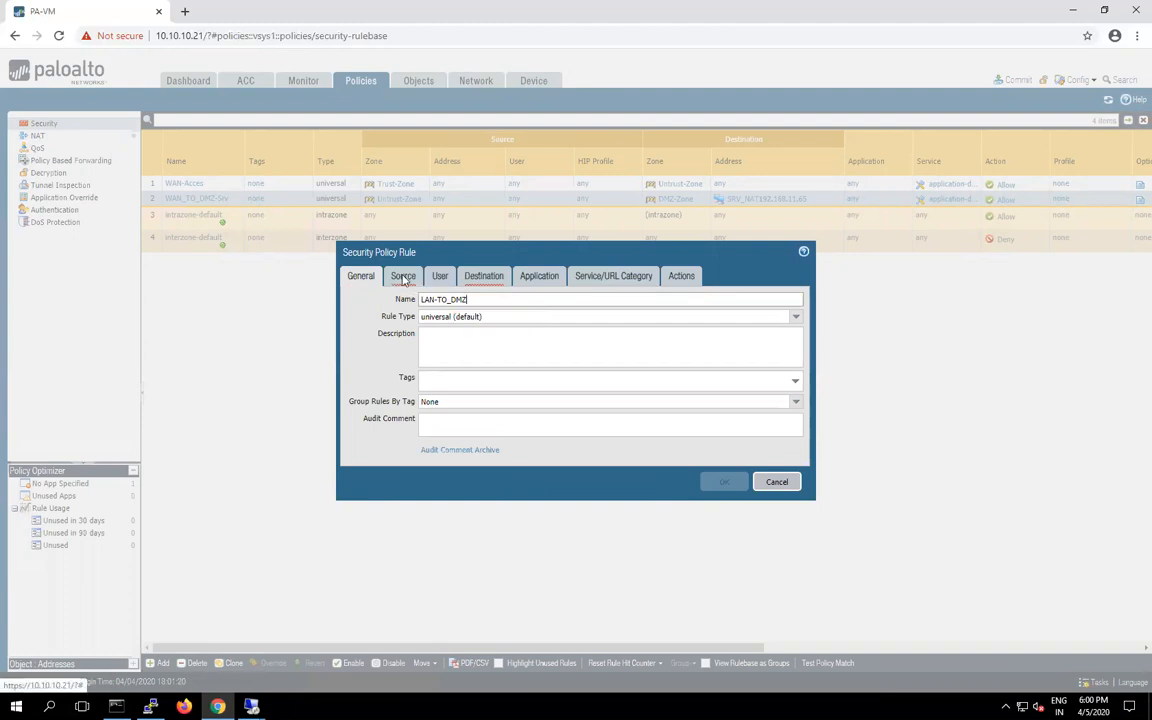
{"action": "left_click", "coordinate": [403, 276]}
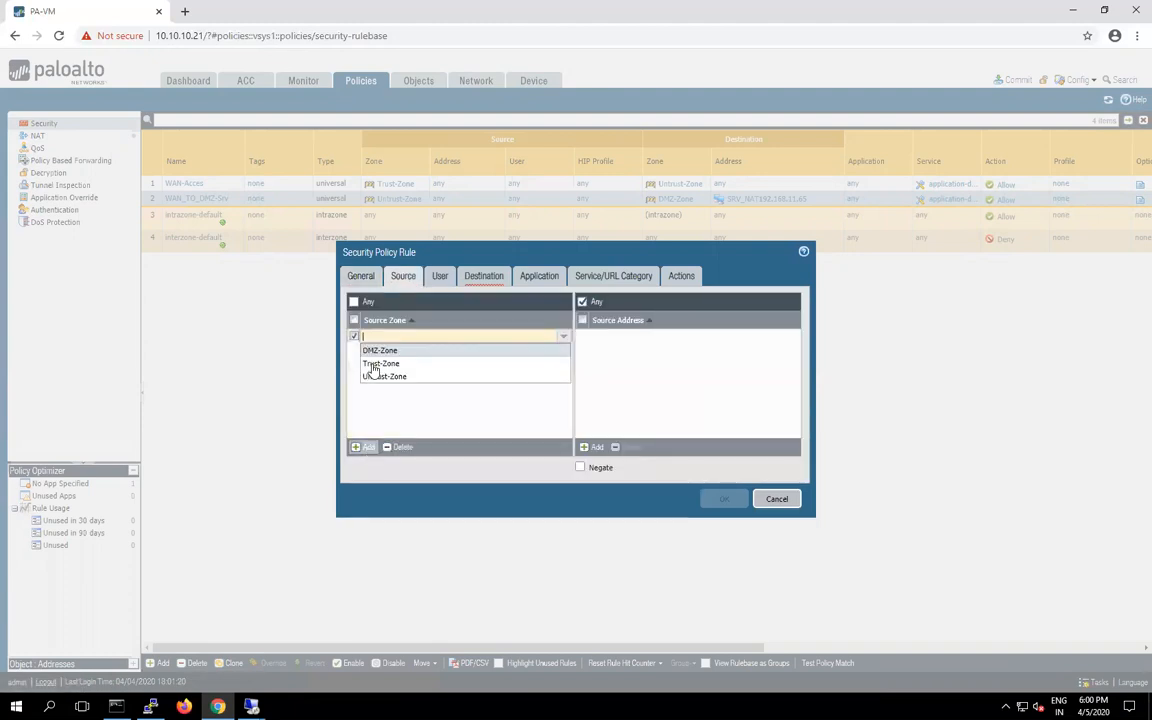
{"action": "left_click", "coordinate": [381, 363]}
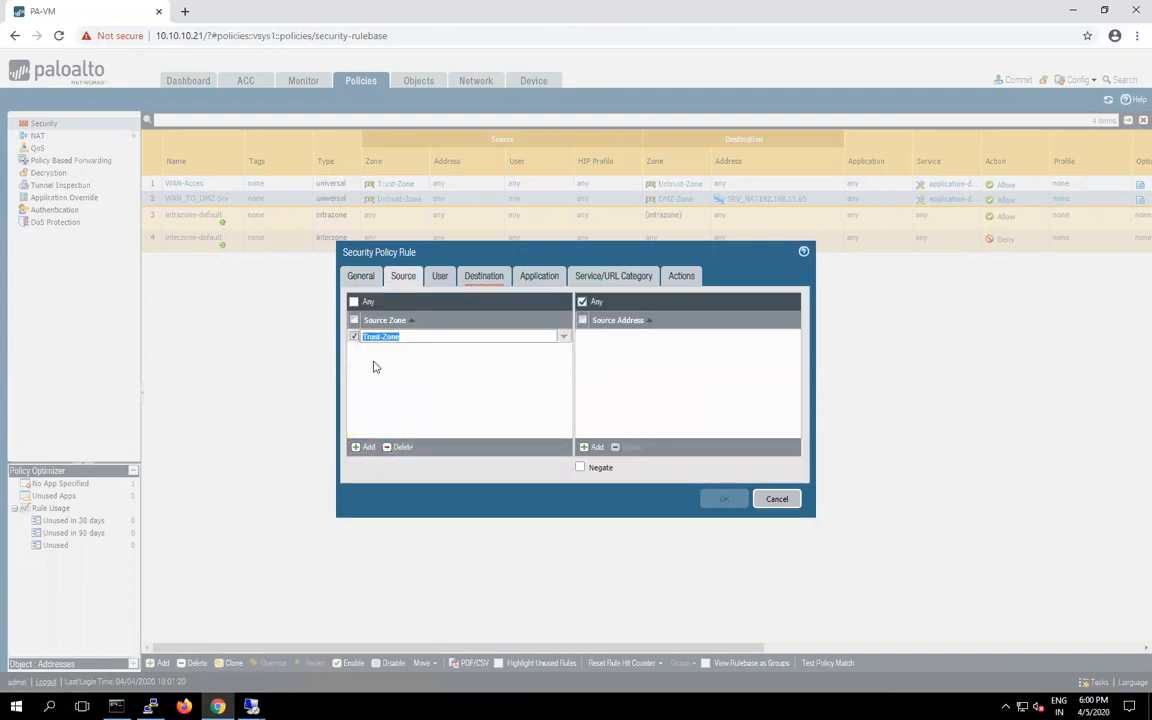
- Set destination DMZ-Zone and address SRV_NAT192.168.11.65, action Allow, and save
{"action": "left_click", "coordinate": [484, 276]}
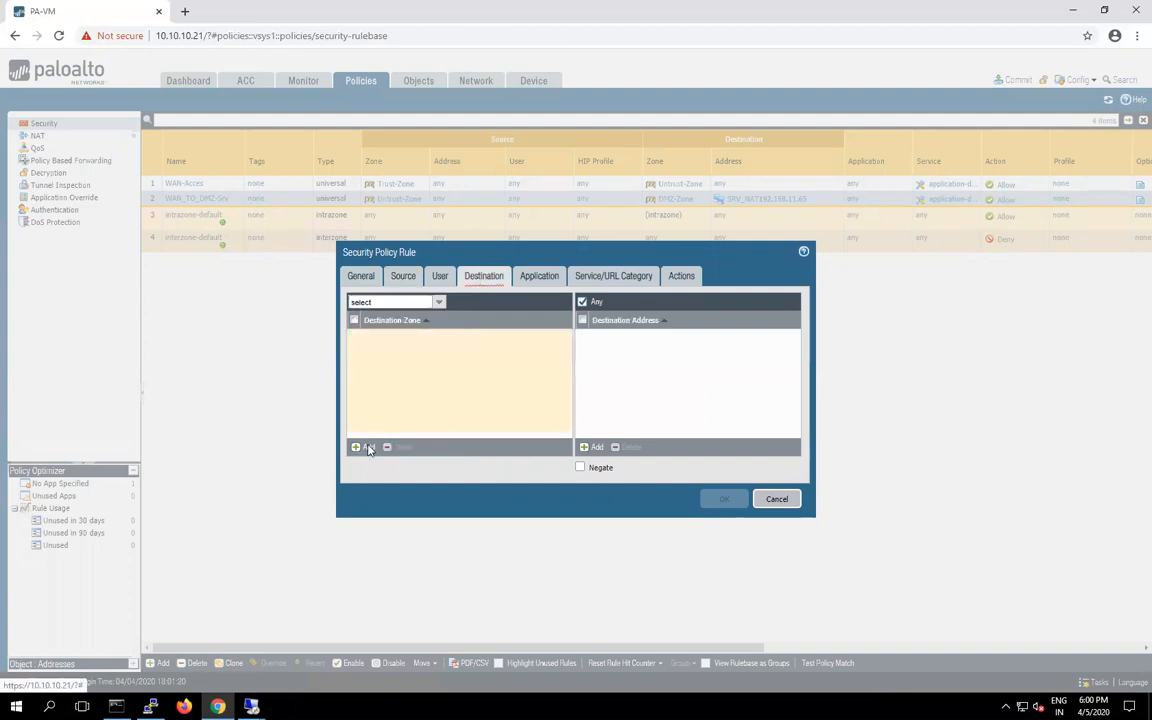
{"action": "left_click", "coordinate": [366, 447]}
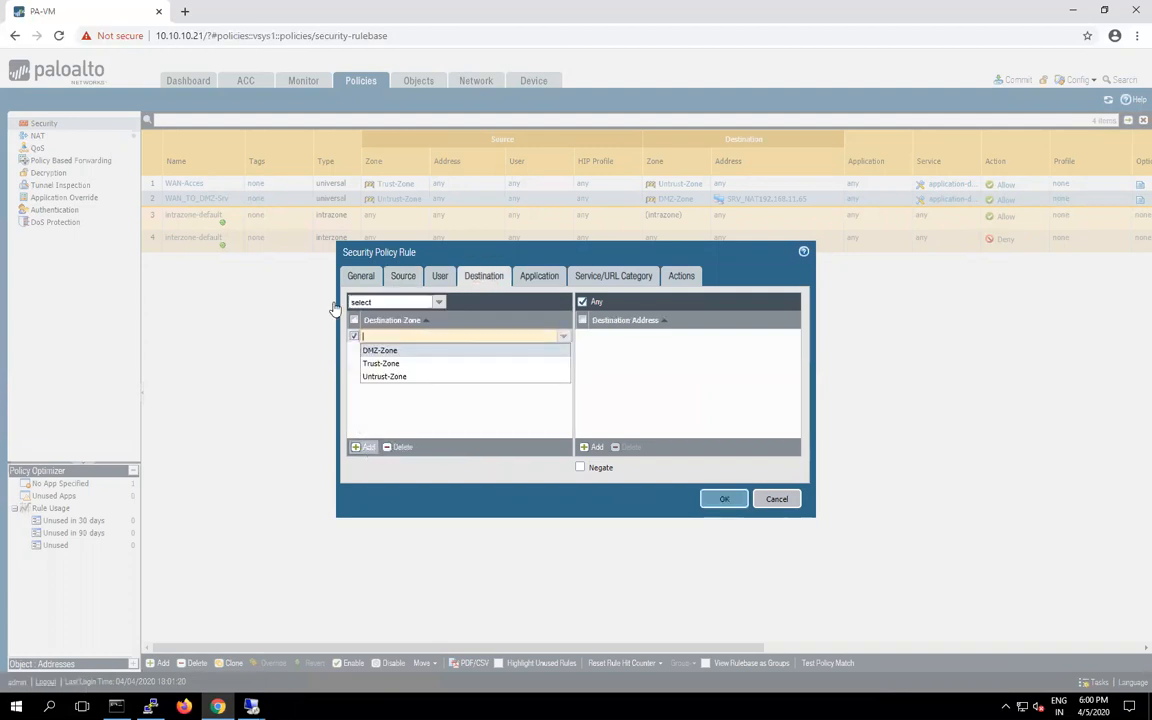
{"action": "left_click", "coordinate": [380, 350]}
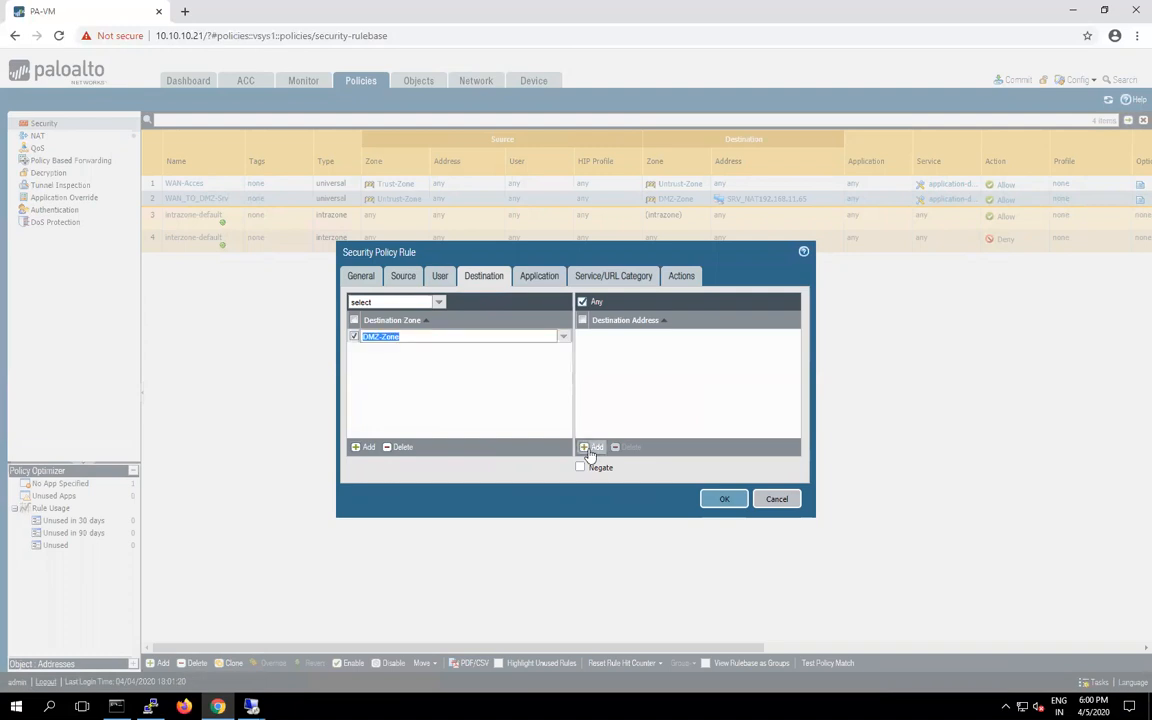
{"action": "left_click", "coordinate": [591, 447]}
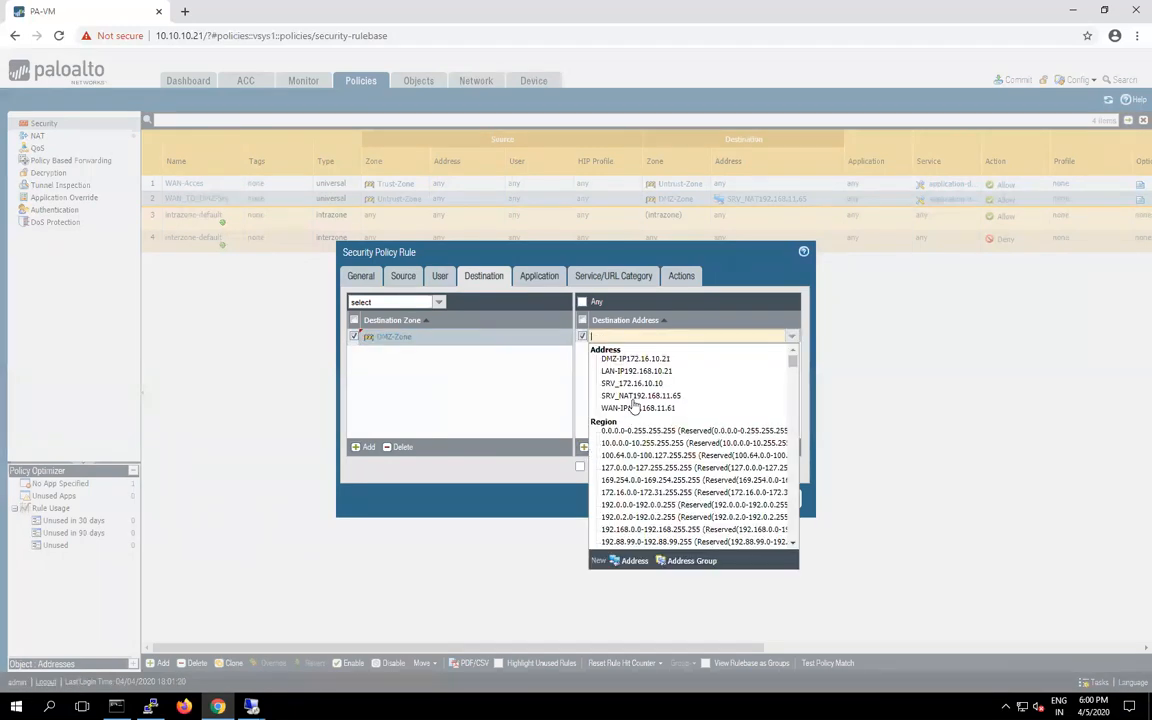
{"action": "left_click", "coordinate": [641, 395]}
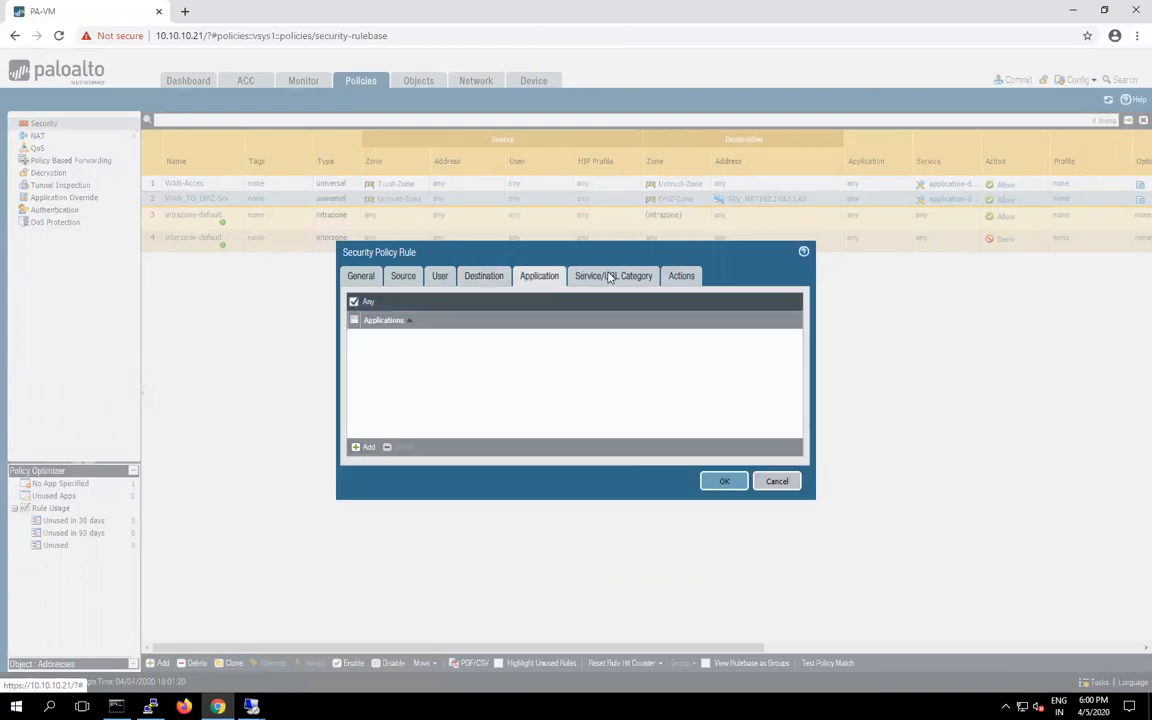
{"action": "left_click", "coordinate": [681, 275]}
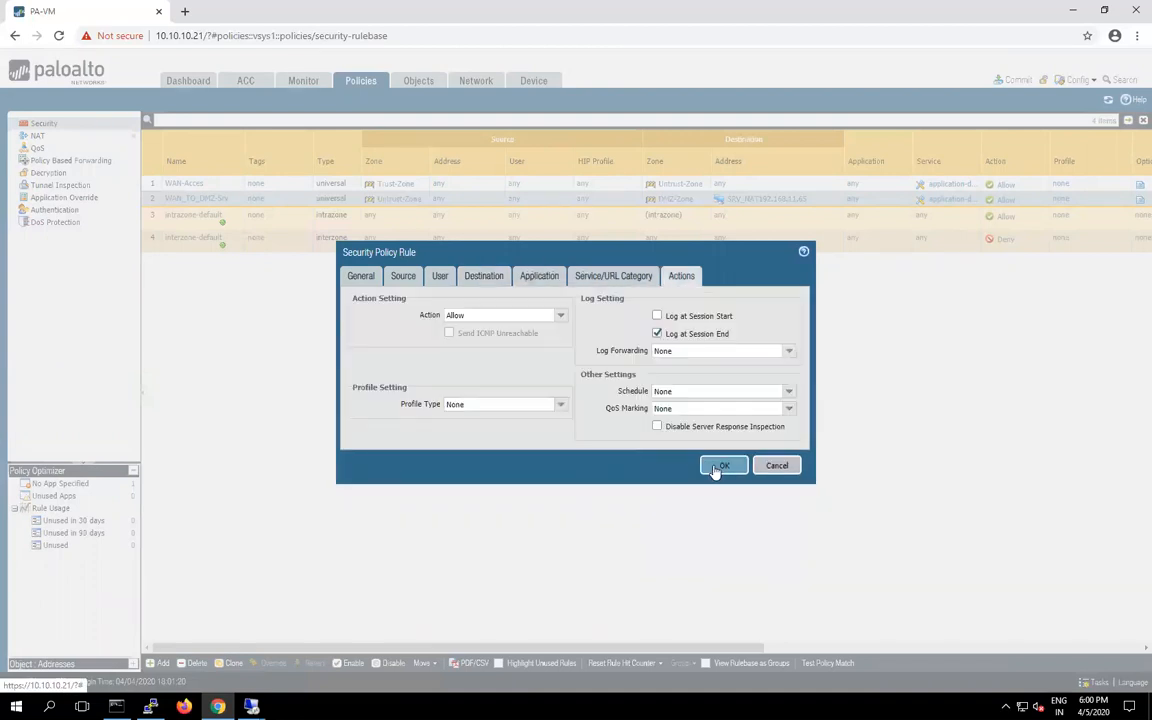
{"action": "left_click", "coordinate": [722, 465]}
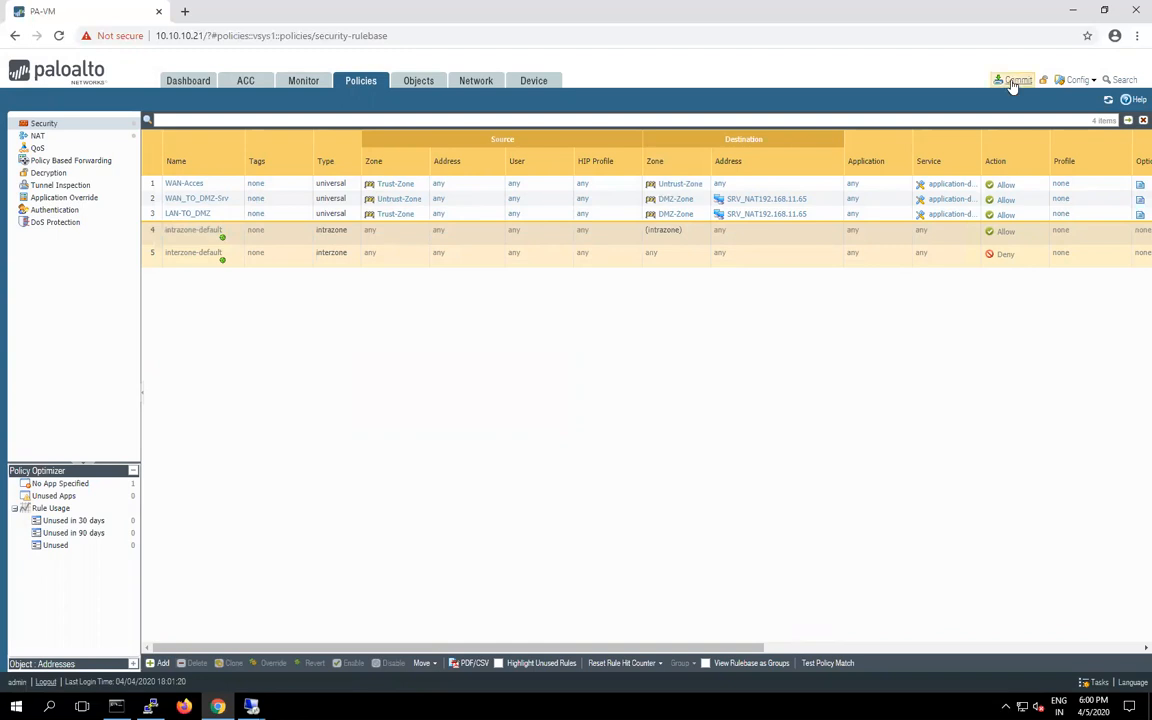
- Commit the pending NAT and security rule changes and close the success status
{"action": "left_click", "coordinate": [1015, 80]}
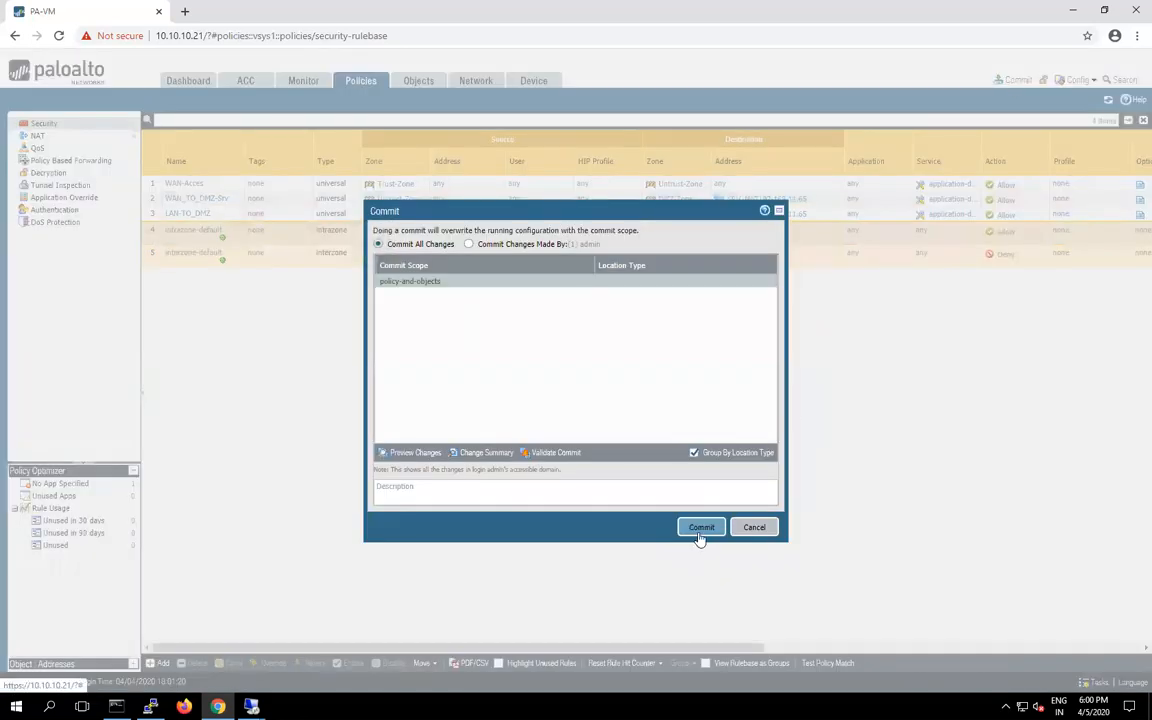
{"action": "left_click", "coordinate": [701, 527]}
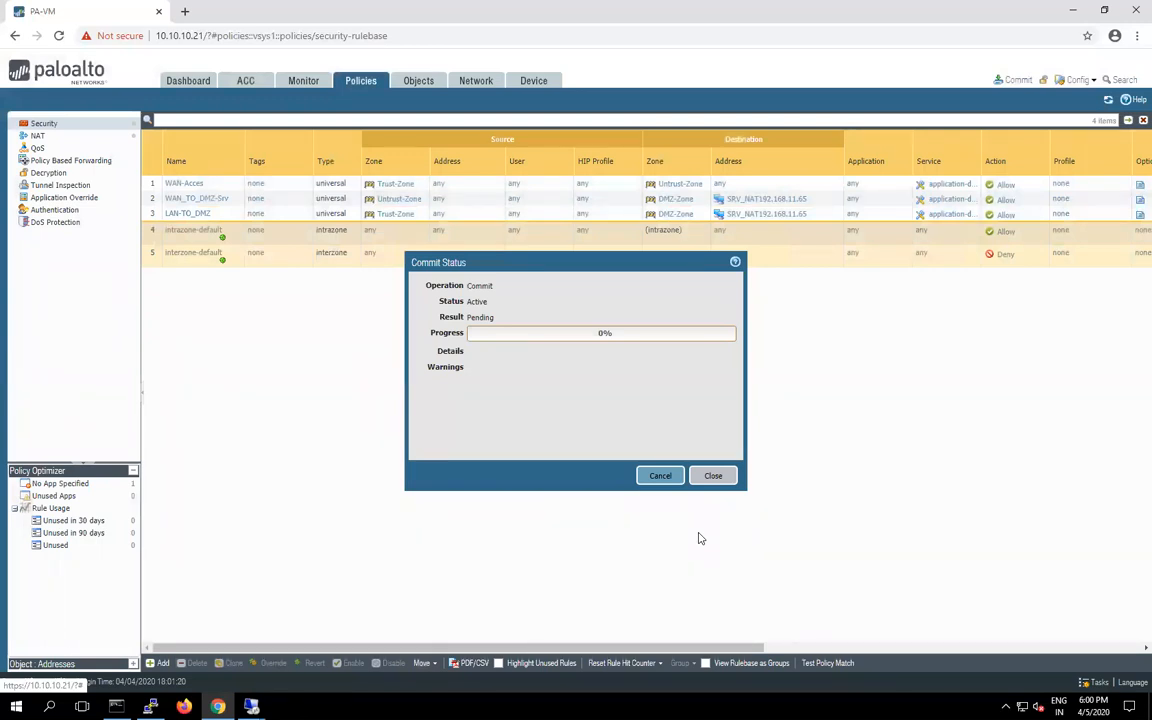
{"action": "mouse_move", "coordinate": [628, 438]}
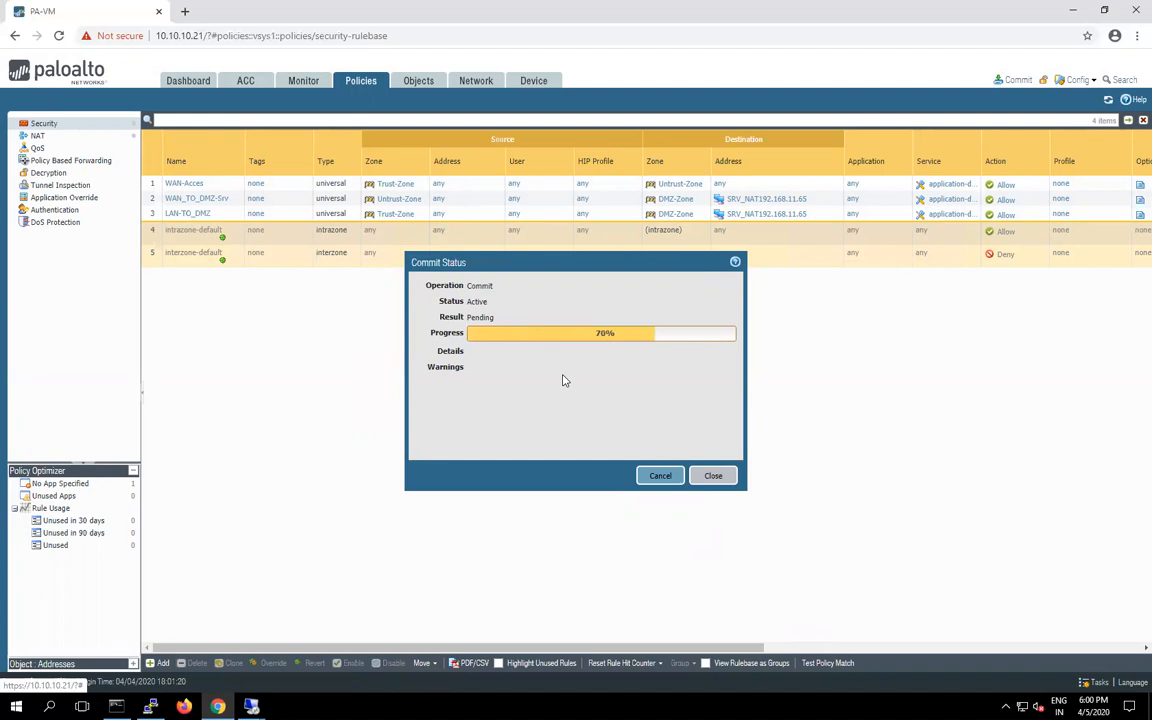
{"action": "mouse_move", "coordinate": [710, 224]}
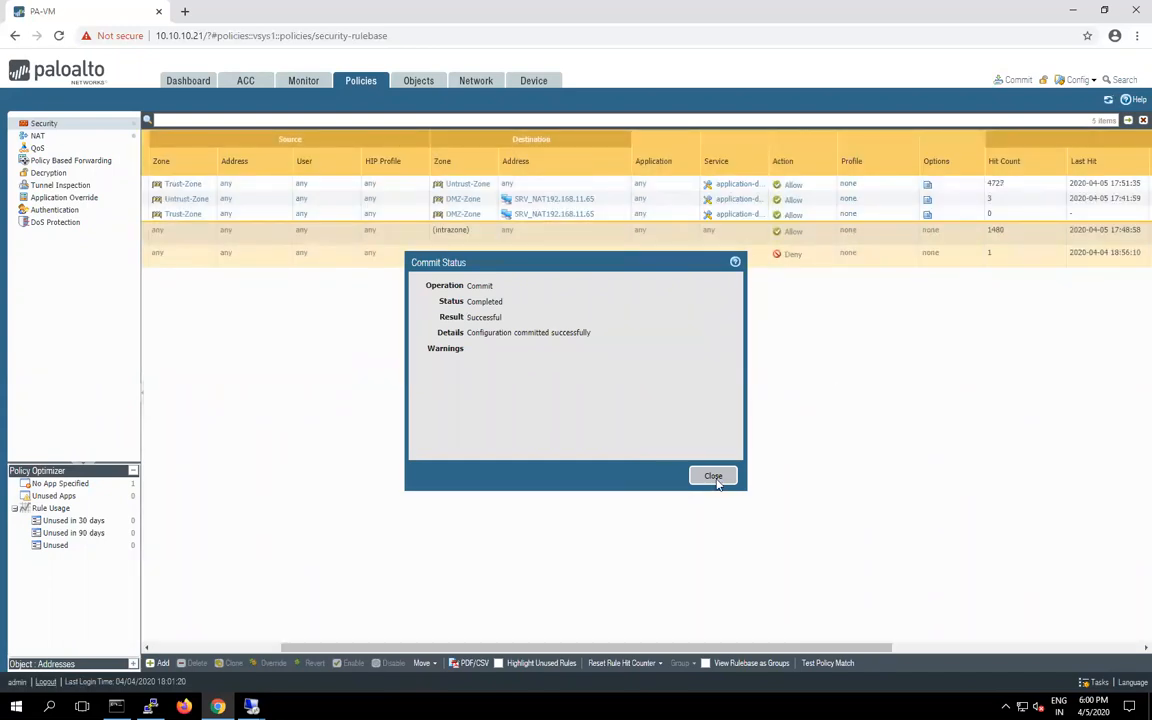
{"action": "left_click", "coordinate": [713, 475]}
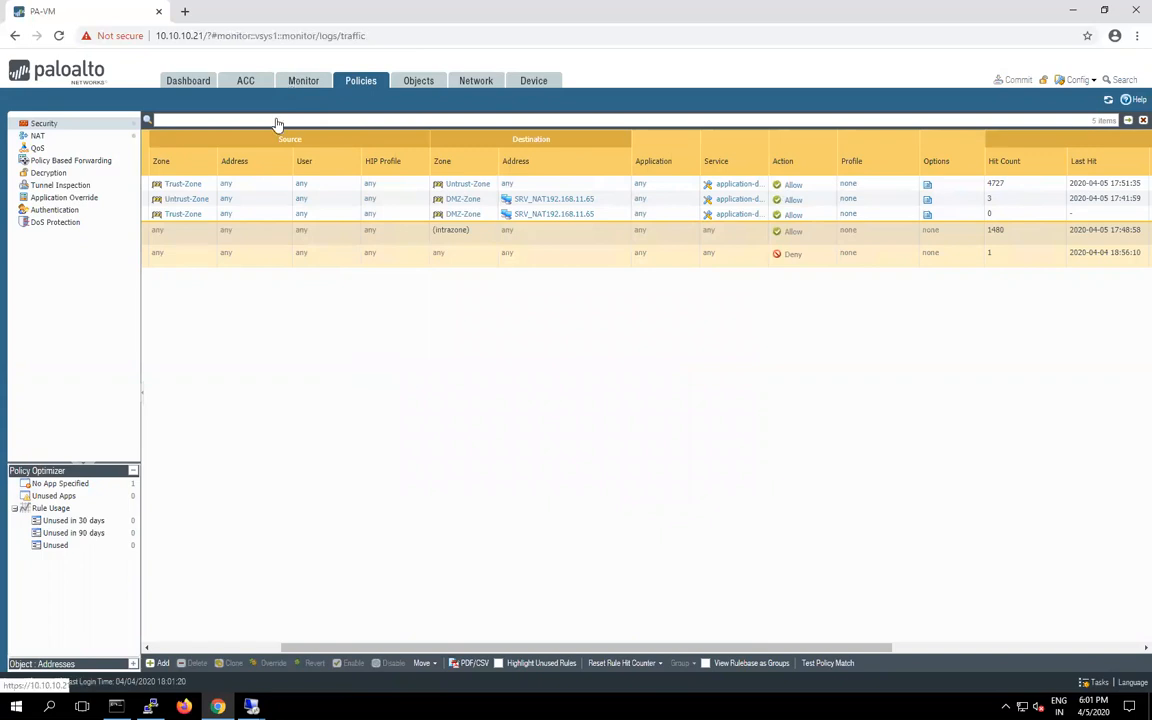
- Check traffic logs and security Hit Count column, then list NAT rules showing zero hits
{"action": "left_click", "coordinate": [303, 80]}
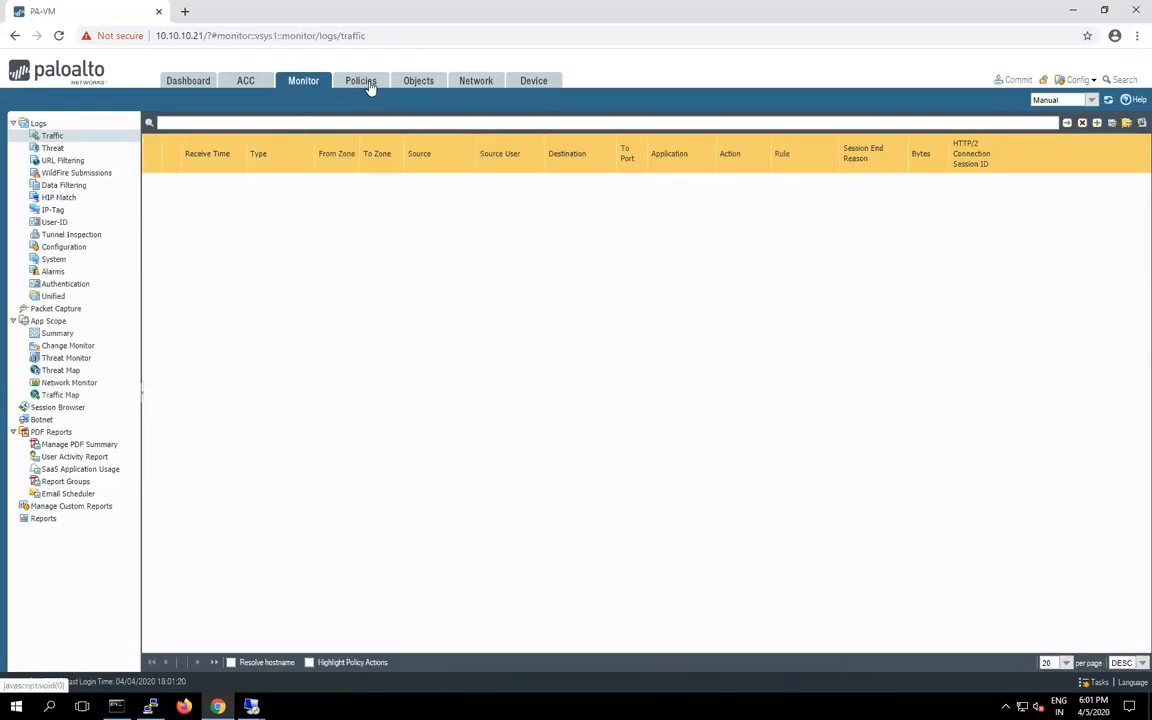
{"action": "left_click", "coordinate": [360, 80]}
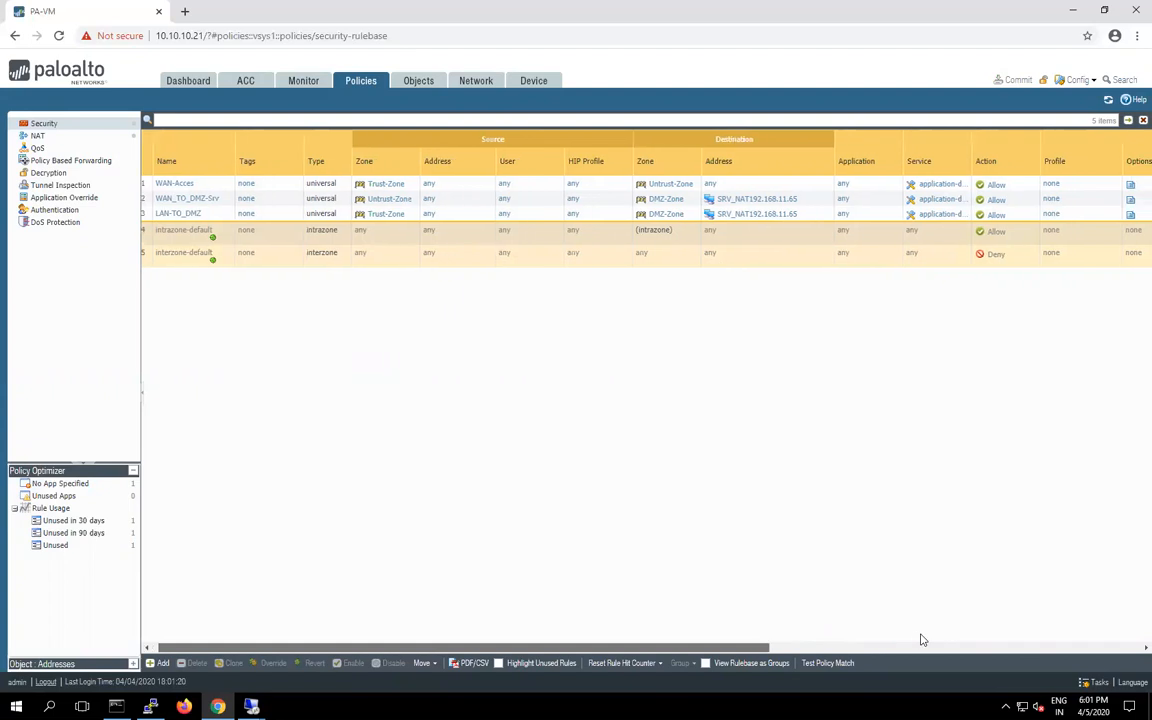
{"action": "scroll", "scroll_direction": "right", "scroll_amount": 3}
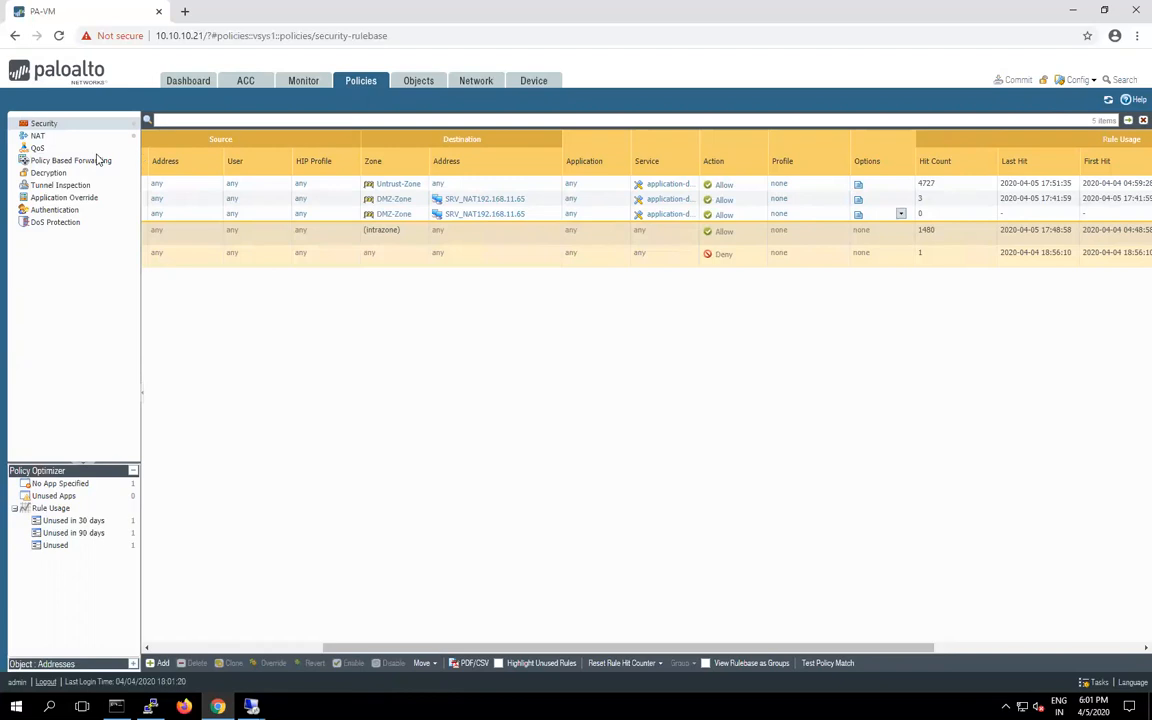
{"action": "left_click", "coordinate": [37, 136]}
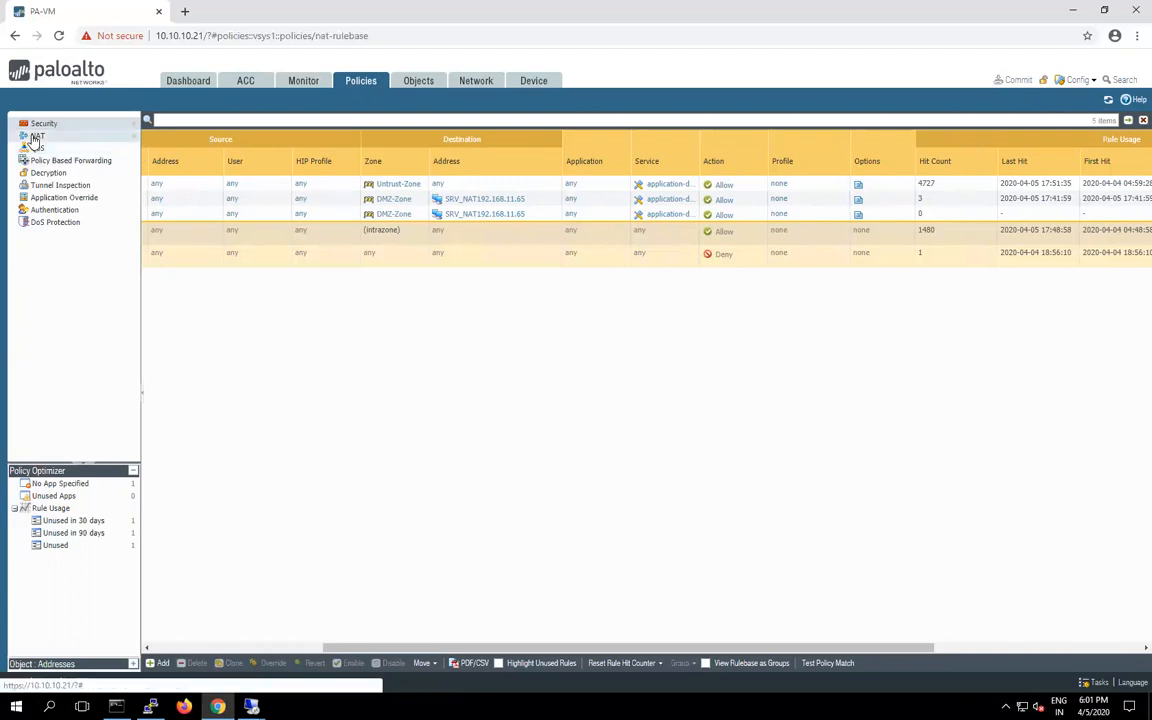
{"action": "left_click", "coordinate": [37, 135]}
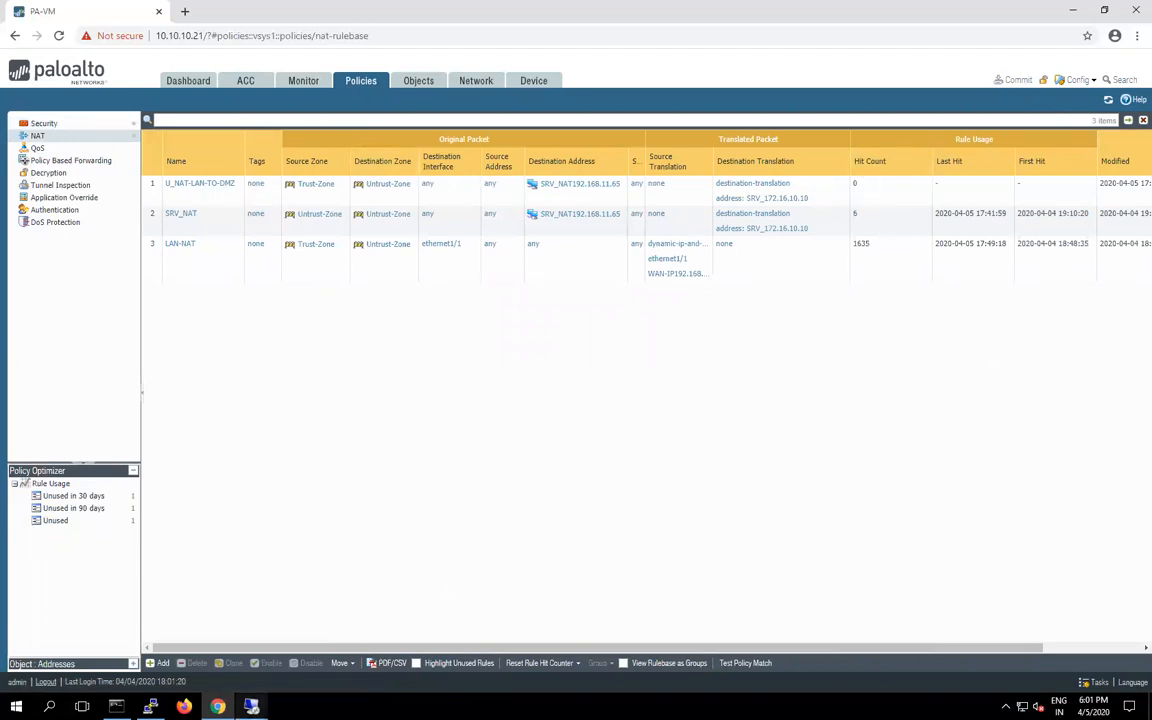
{"action": "mouse_move", "coordinate": [251, 706]}
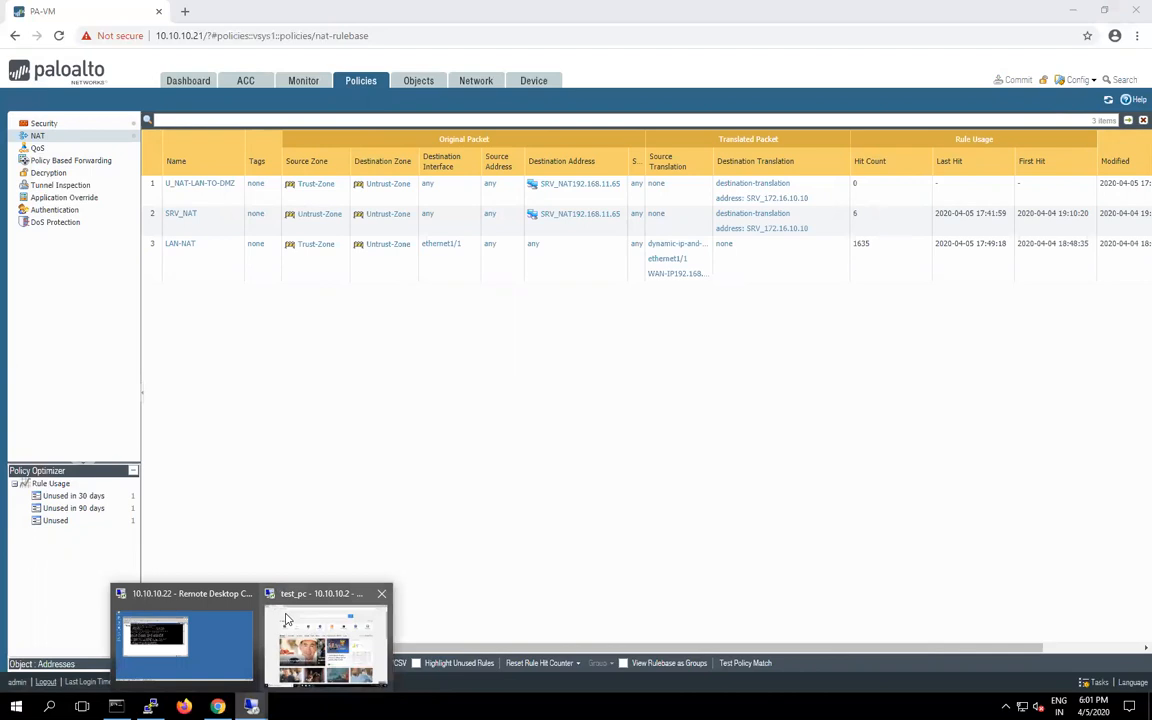
- Retry the server page from the test PC, then refresh NAT hits to 4
{"action": "left_click", "coordinate": [327, 640]}
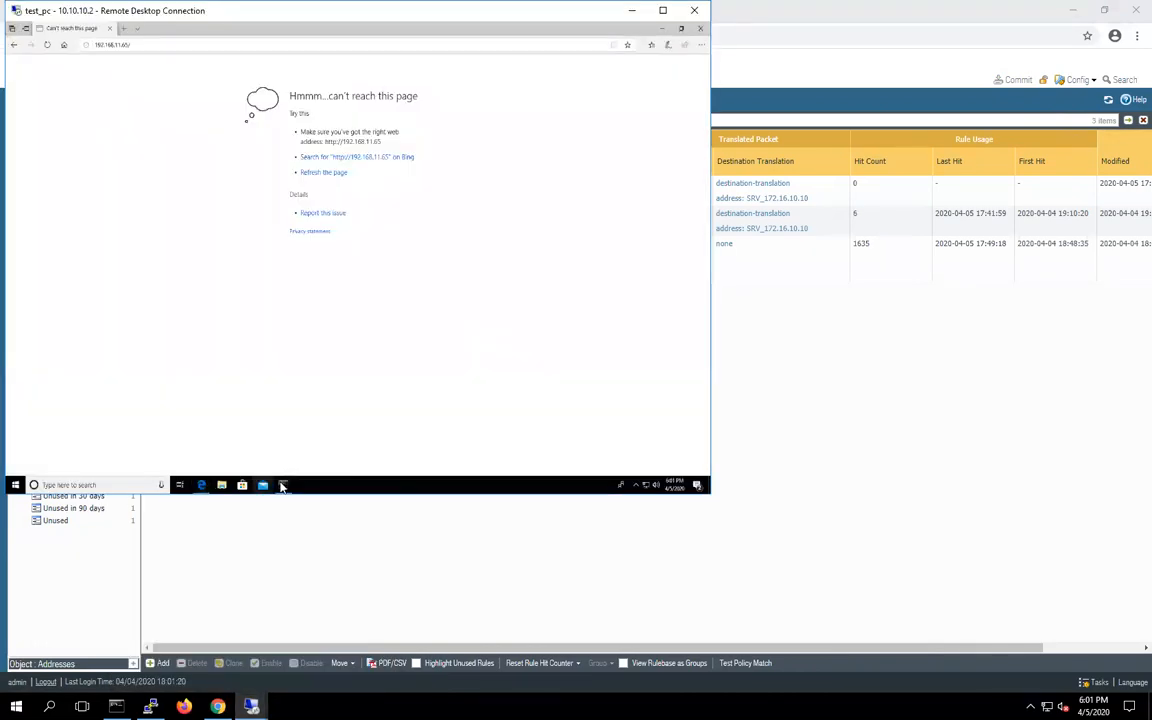
{"action": "left_click", "coordinate": [283, 485]}
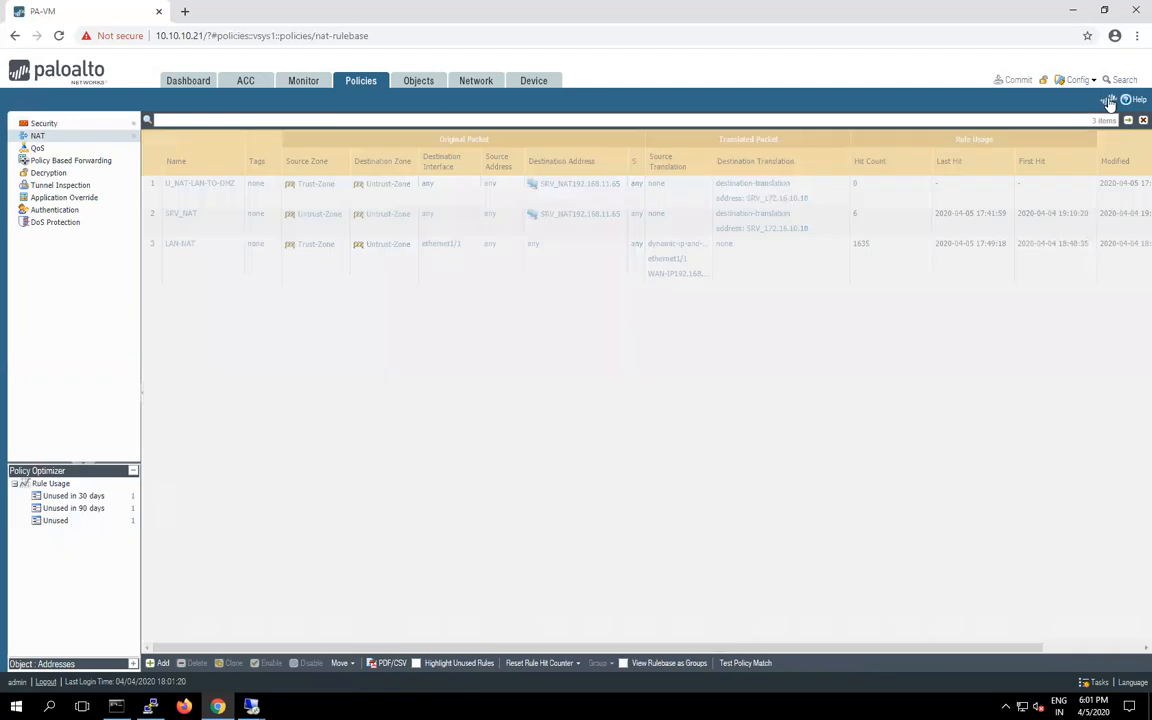
{"action": "left_click", "coordinate": [1108, 99]}
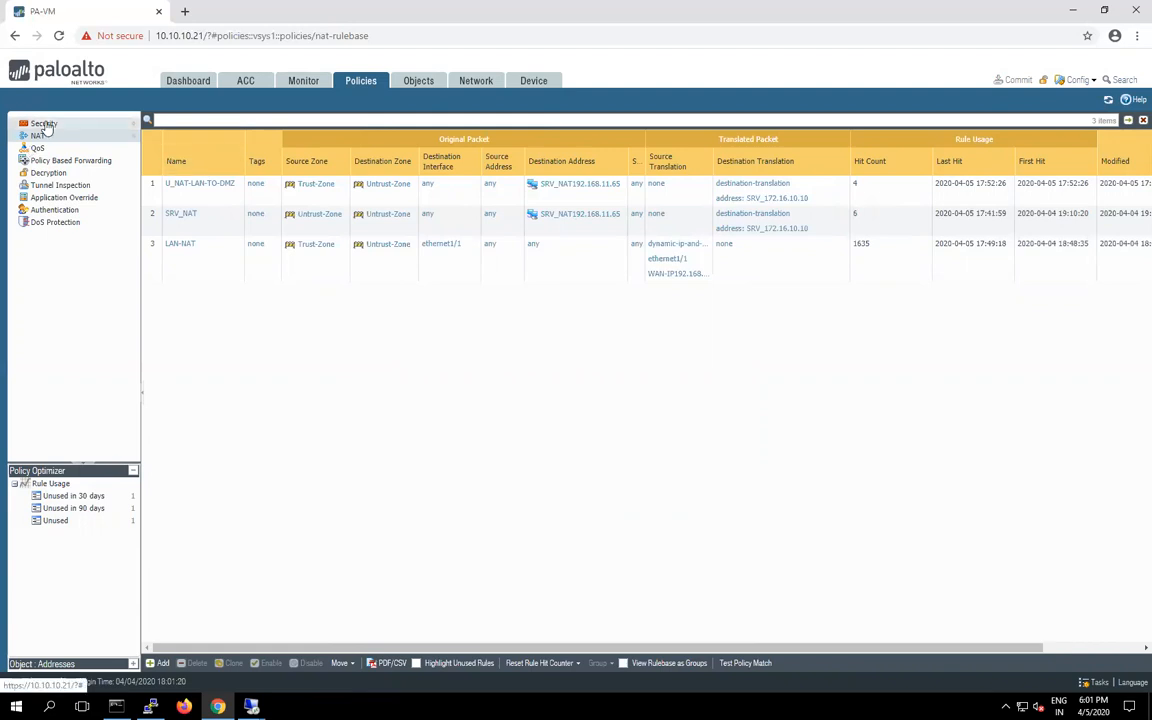
- Scroll the security rulebase to Hit Count, where LAN-TO-DMZ shows 4 hits
{"action": "left_click", "coordinate": [44, 123]}
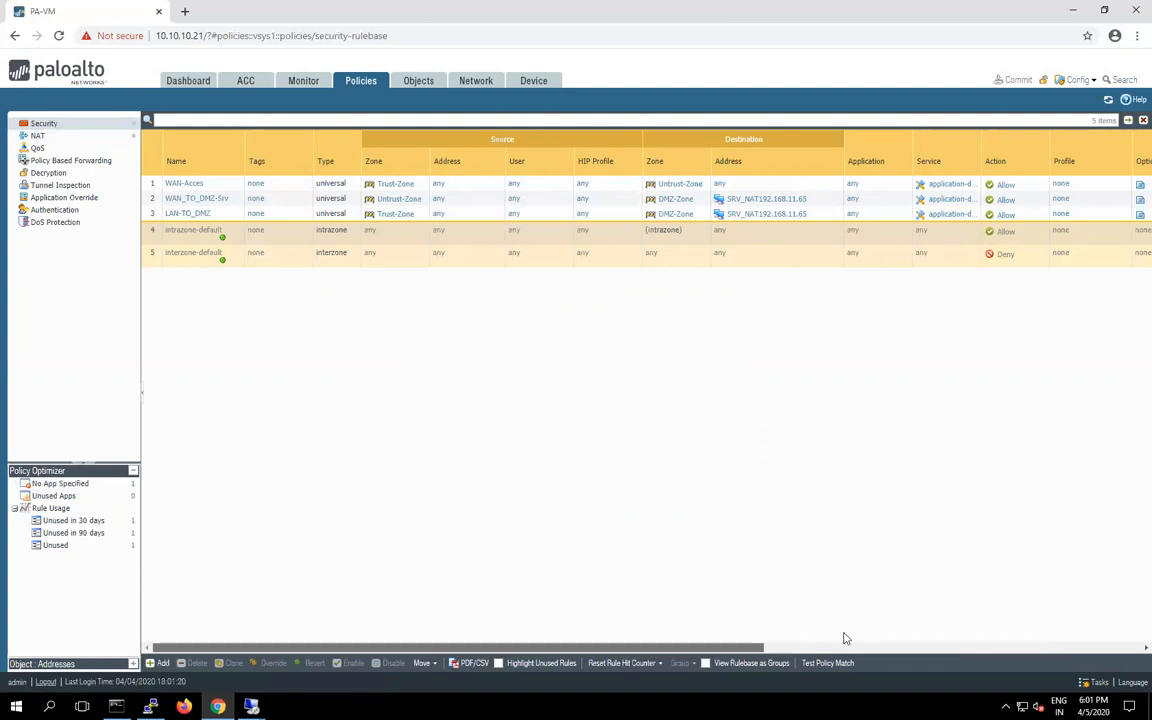
{"action": "scroll", "scroll_direction": "right", "scroll_amount": 3}
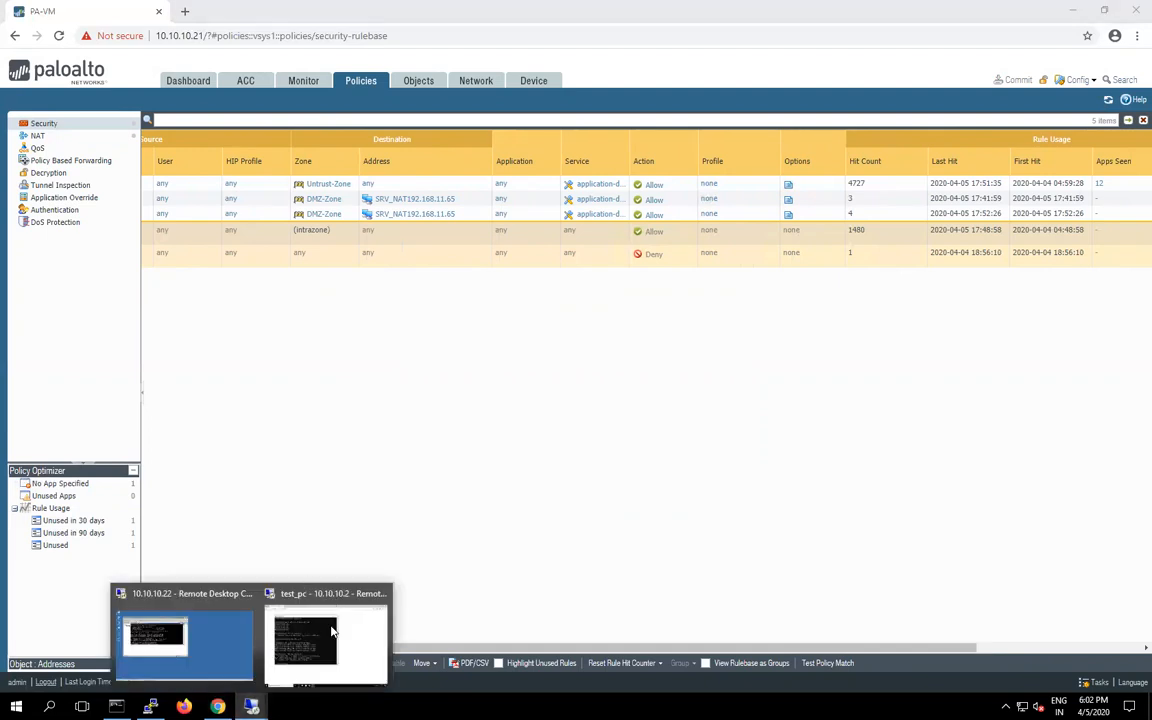
- Switch to the test PC remote session showing the Youth Growth Foundation page at 192.168.11.65
{"action": "left_click", "coordinate": [325, 640]}
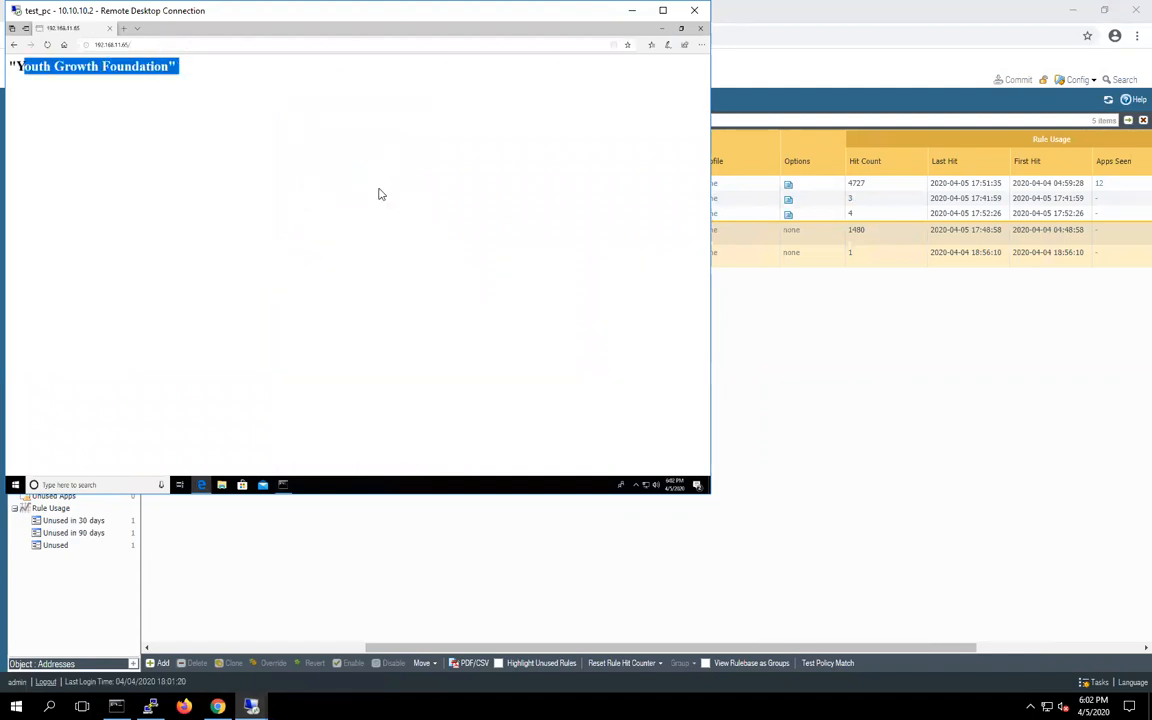
{"action": "mouse_move", "coordinate": [492, 182]}
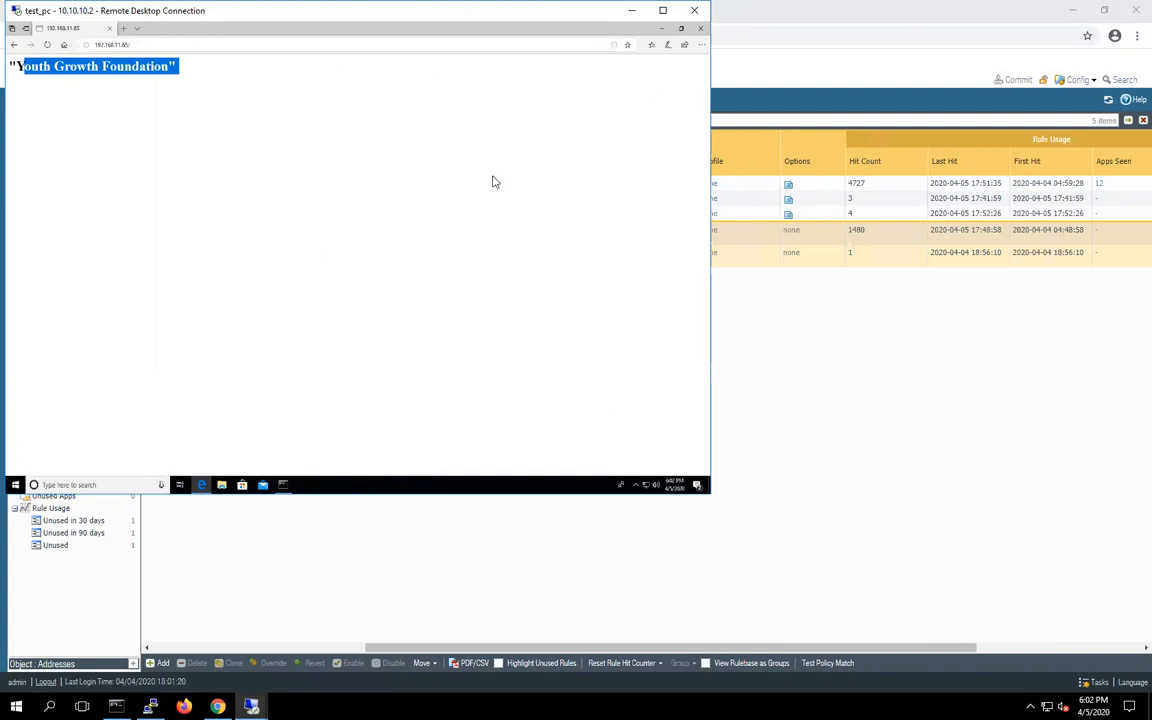
{"action": "mouse_move", "coordinate": [612, 14]}
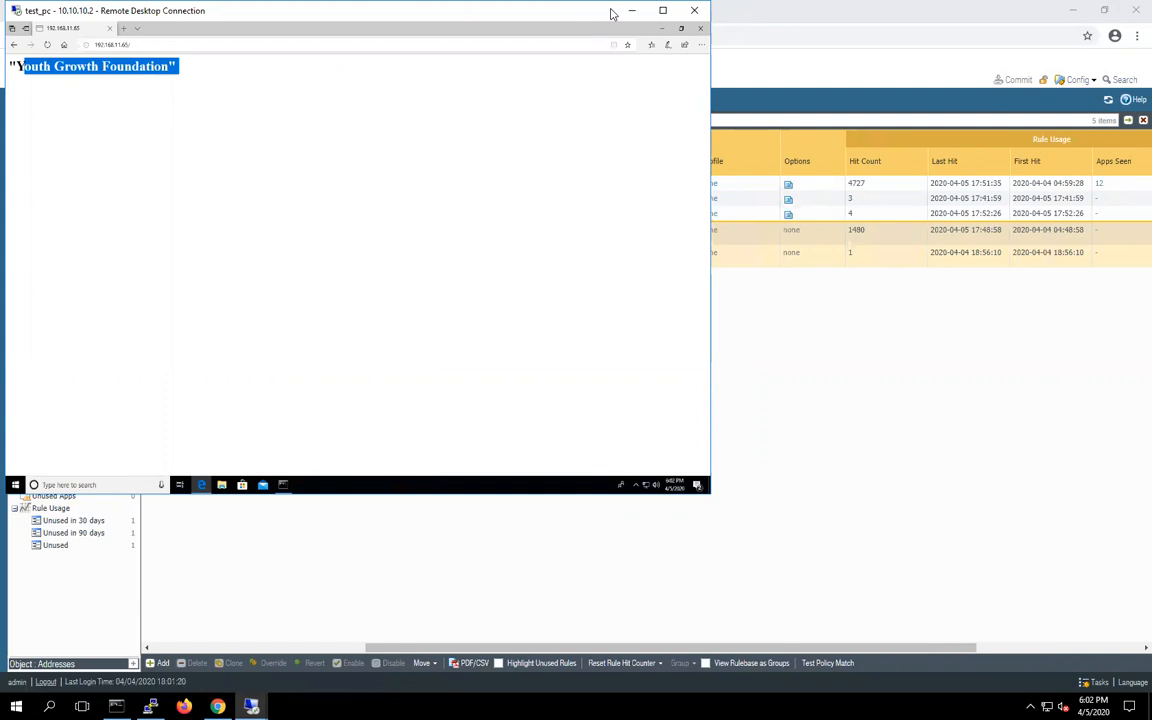
{"action": "mouse_move", "coordinate": [835, 335]}
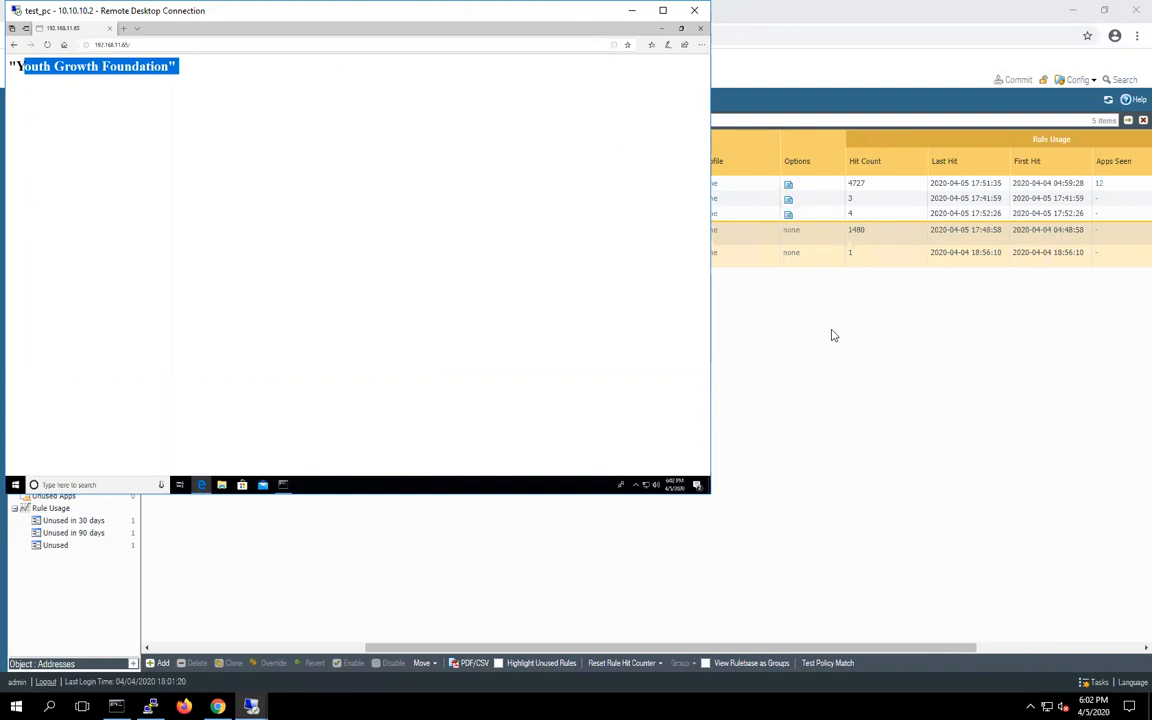